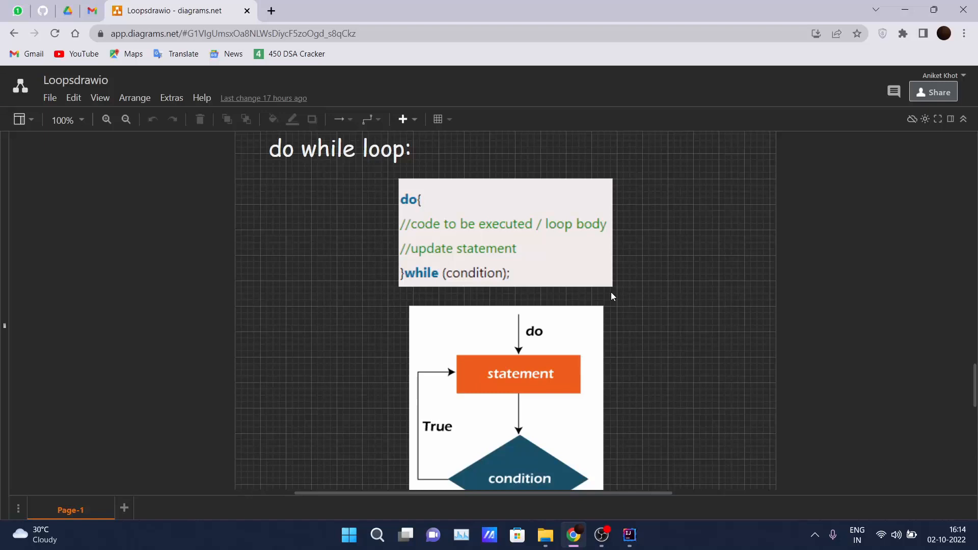
pyautogui.moveTo(570, 268)
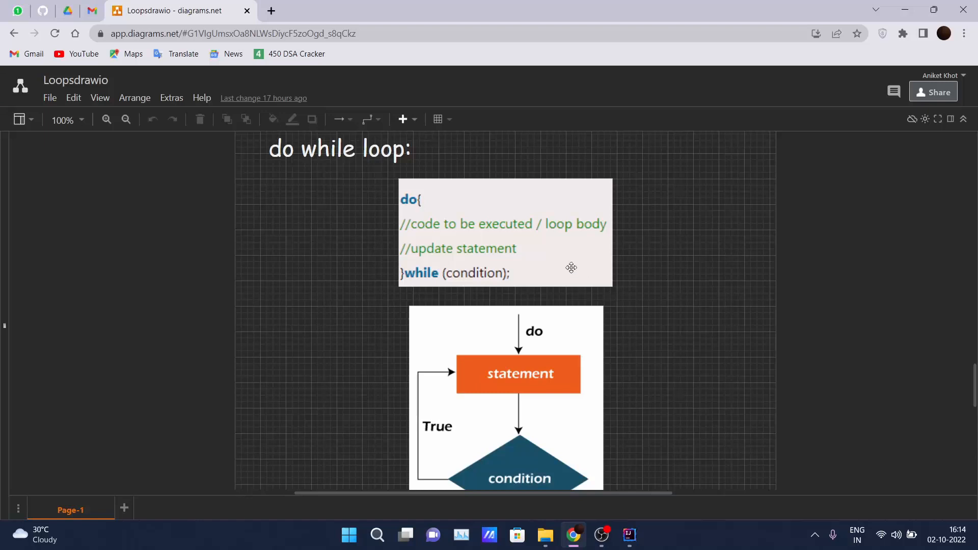
# Review the do-while flowchart and code snippet in diagrams.net without editing it
pyautogui.click(506, 234)
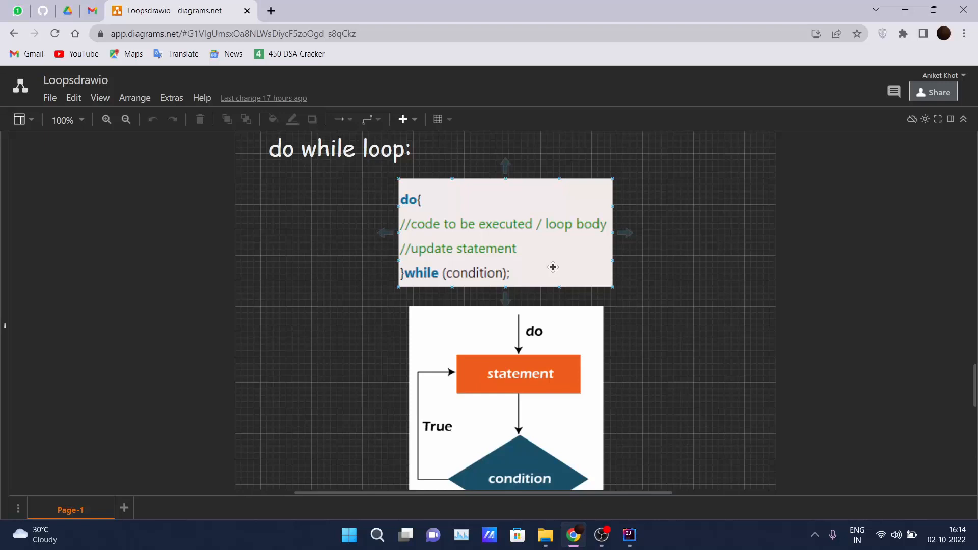
pyautogui.click(641, 299)
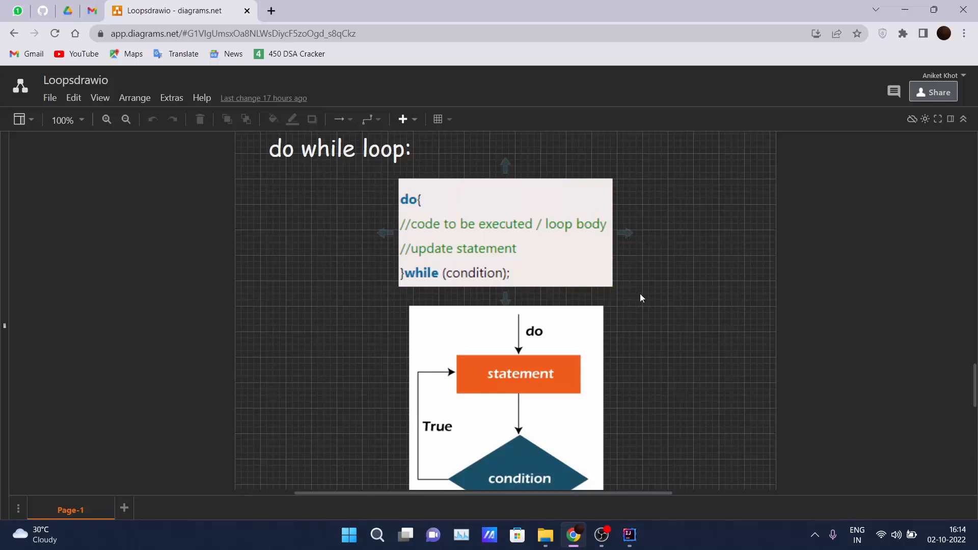
pyautogui.moveTo(651, 314)
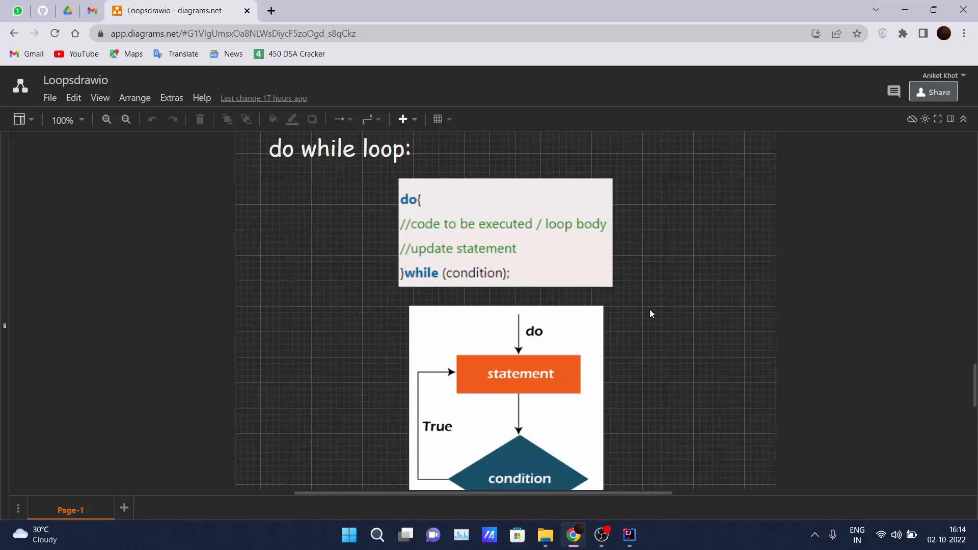
pyautogui.click(506, 235)
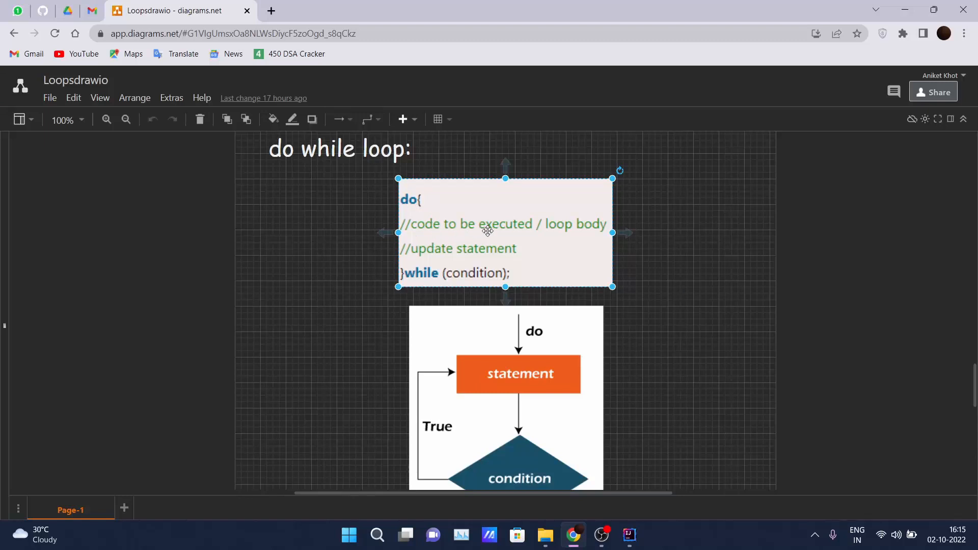
pyautogui.moveTo(482, 254)
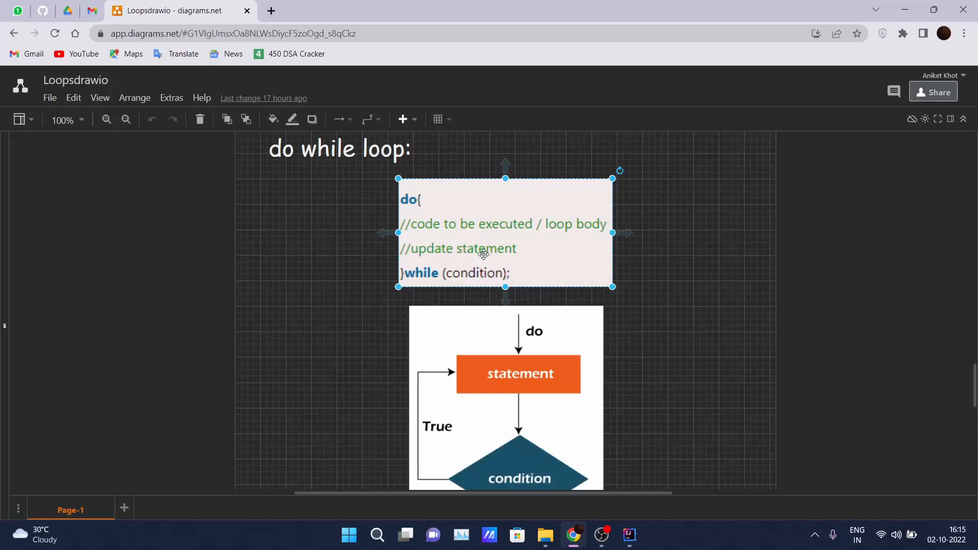
pyautogui.moveTo(405, 277)
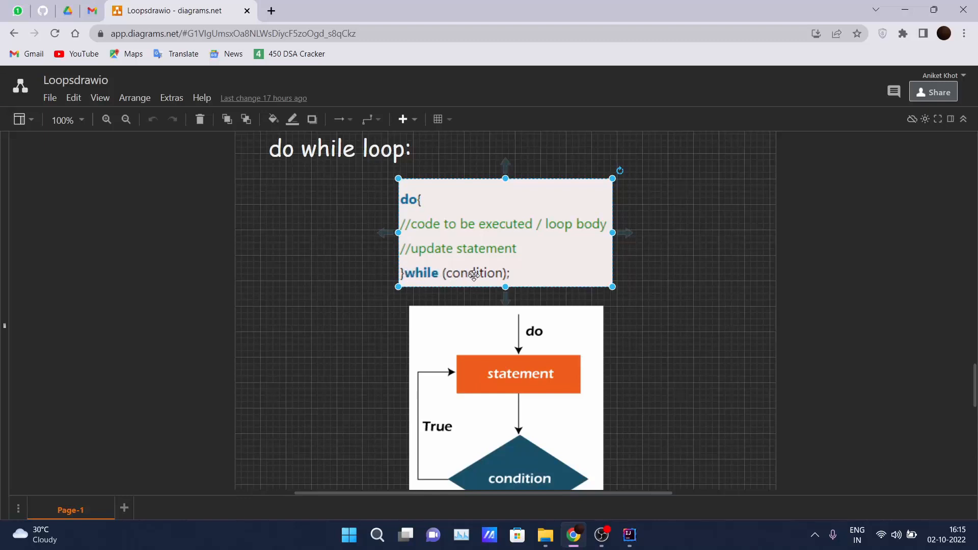
pyautogui.click(772, 301)
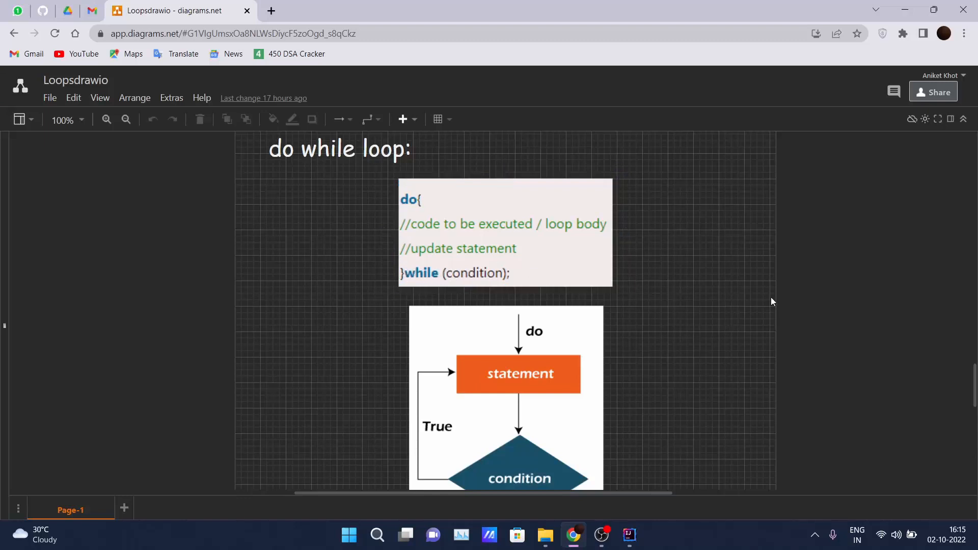
pyautogui.click(506, 231)
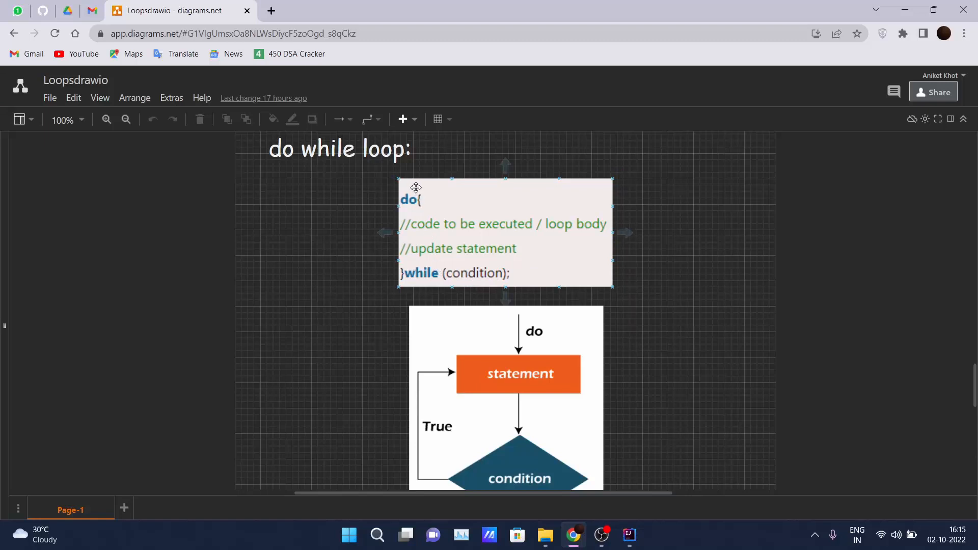
pyautogui.click(362, 214)
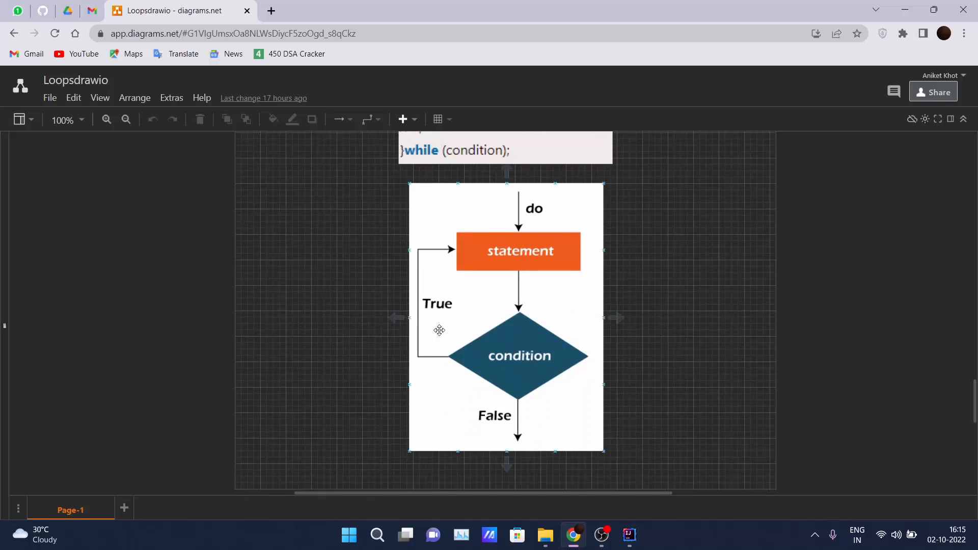
# Visit OBS Studio briefly and return to the flowchart in the Chrome browser
pyautogui.click(822, 379)
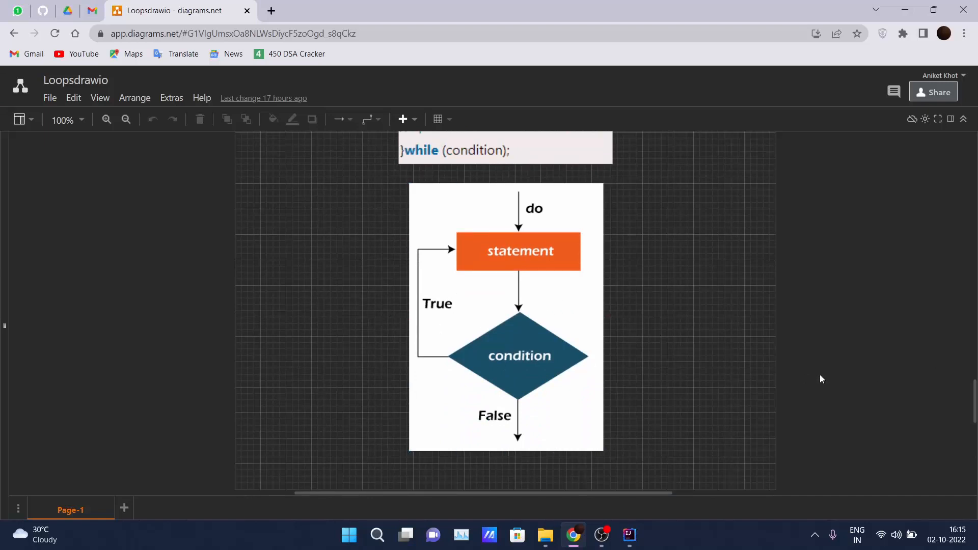
pyautogui.moveTo(616, 317)
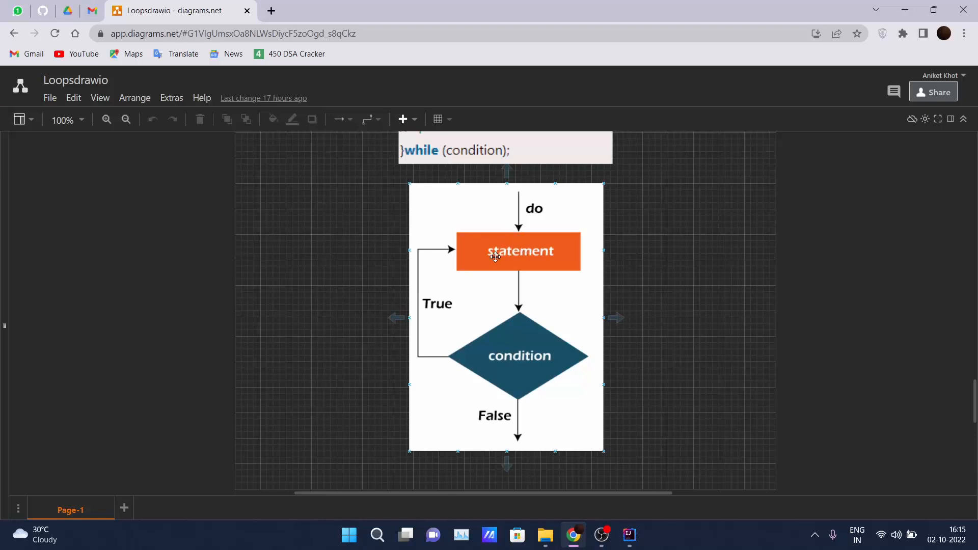
pyautogui.moveTo(477, 244)
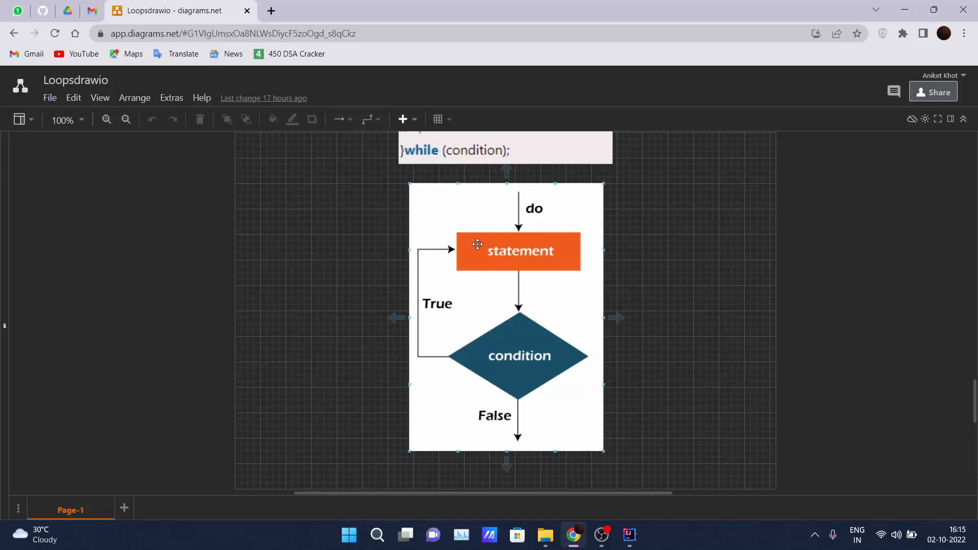
pyautogui.moveTo(516, 366)
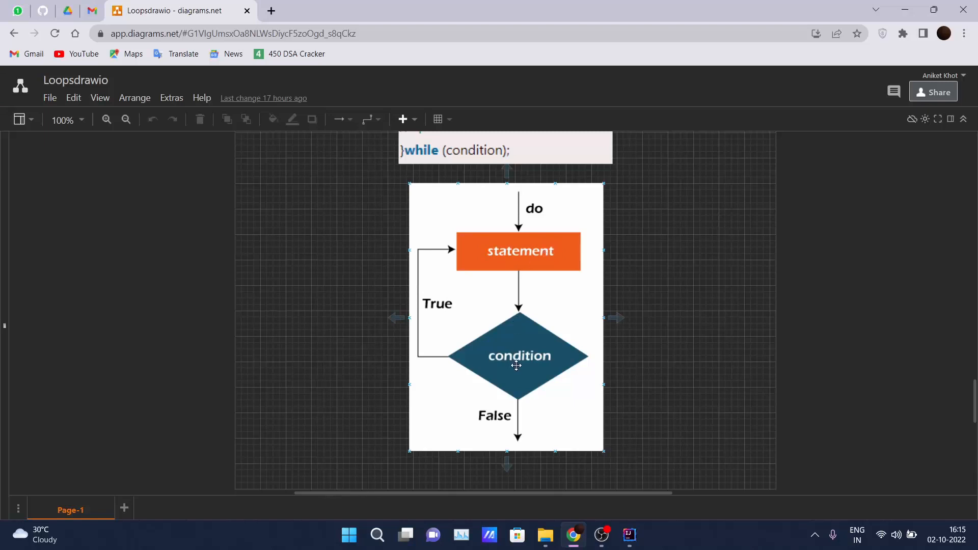
pyautogui.moveTo(501, 264)
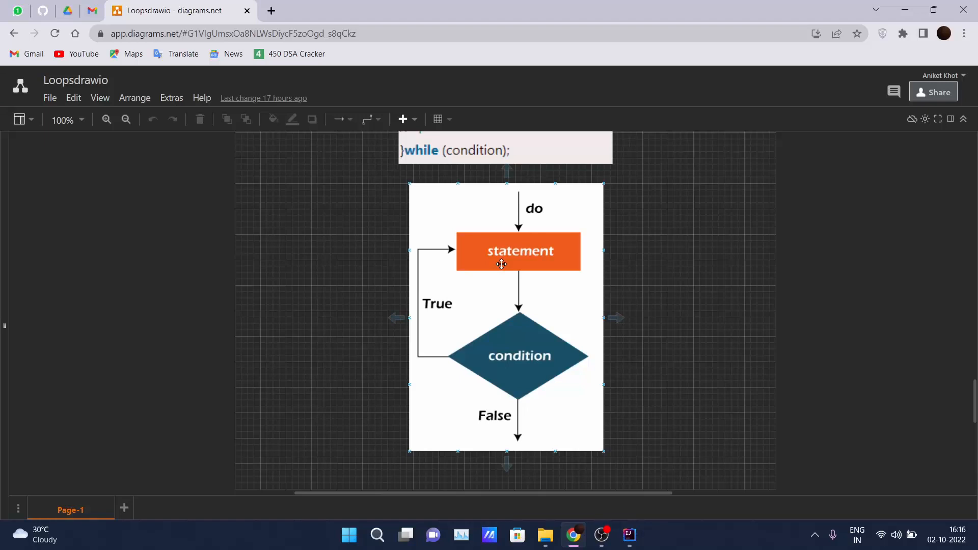
pyautogui.moveTo(496, 418)
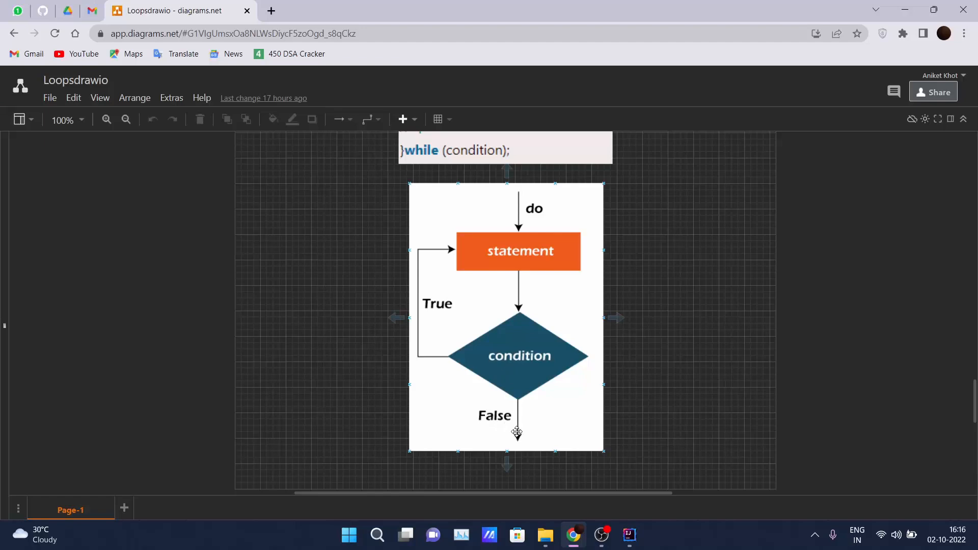
pyautogui.click(590, 507)
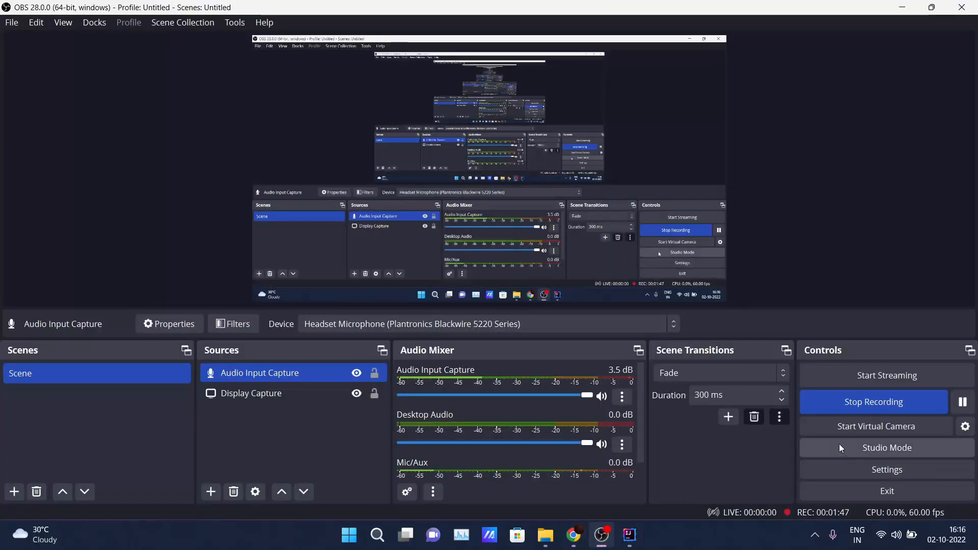
pyautogui.click(963, 402)
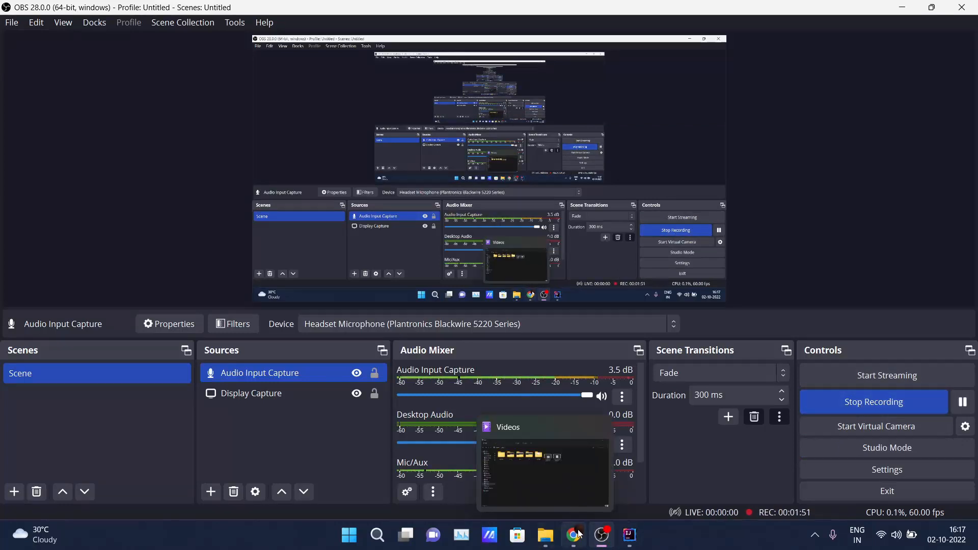
pyautogui.click(572, 535)
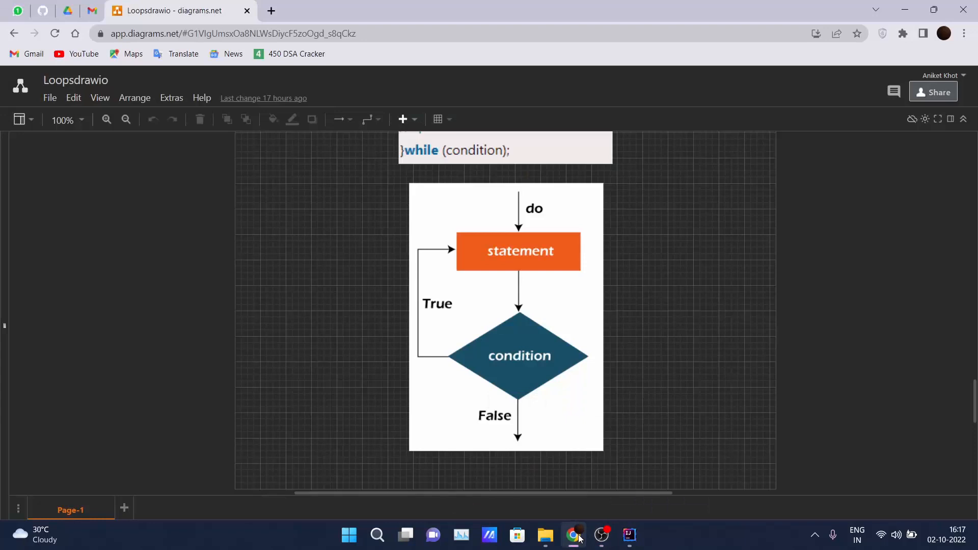
pyautogui.moveTo(629, 535)
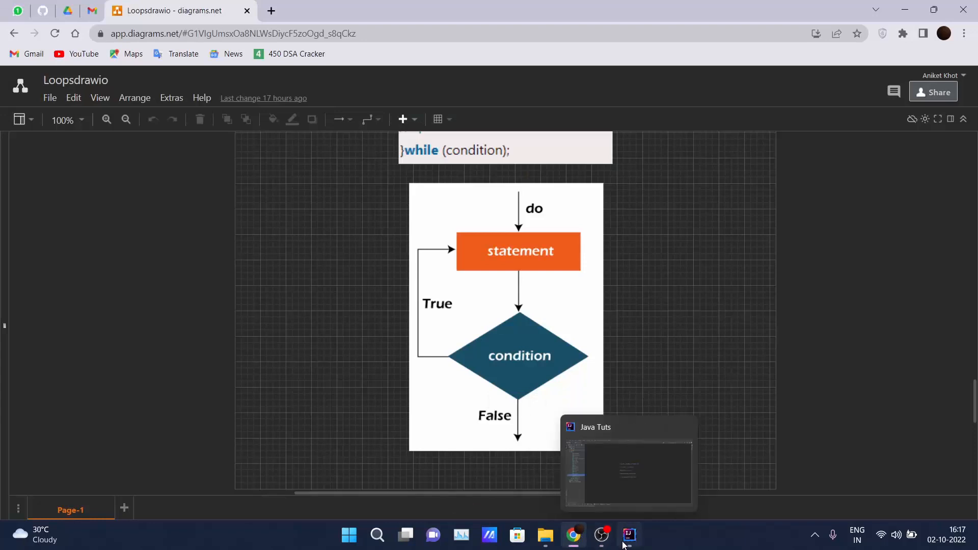
# Start a new Java class in the src folder of the Java Tuts project
pyautogui.click(629, 535)
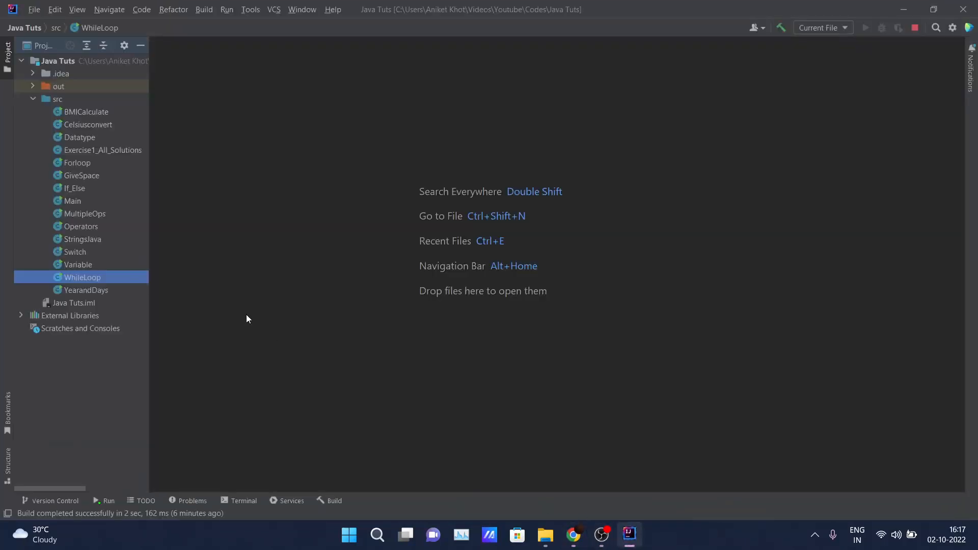
pyautogui.click(57, 99)
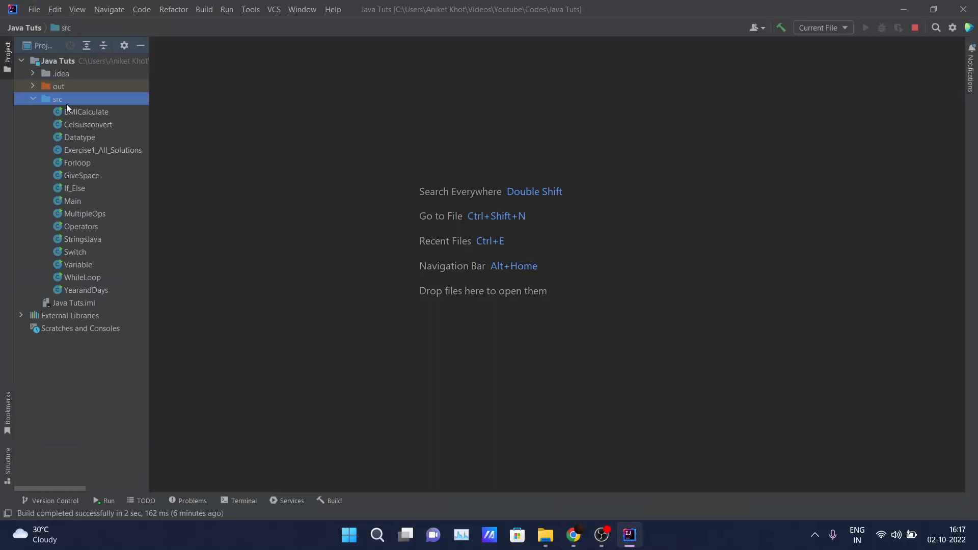
pyautogui.rightClick(57, 99)
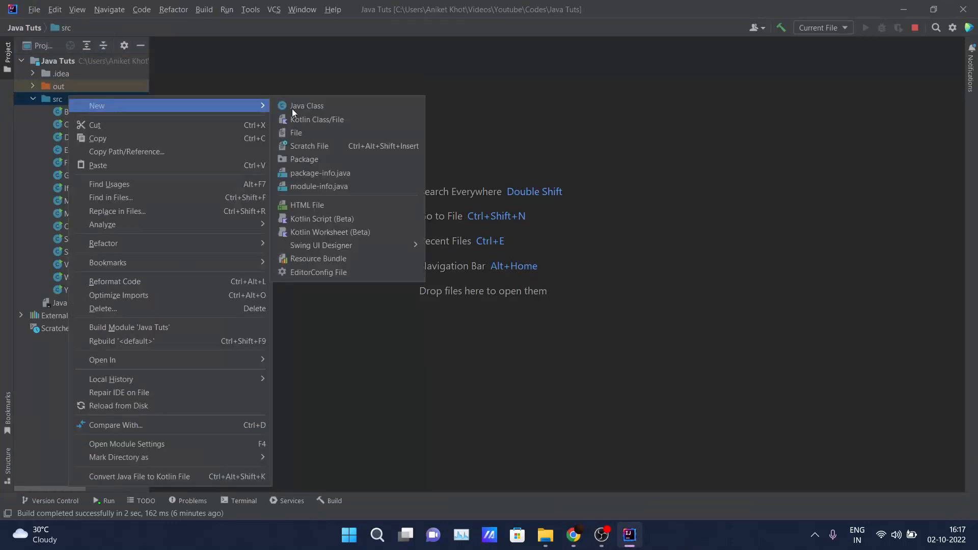
pyautogui.click(307, 105)
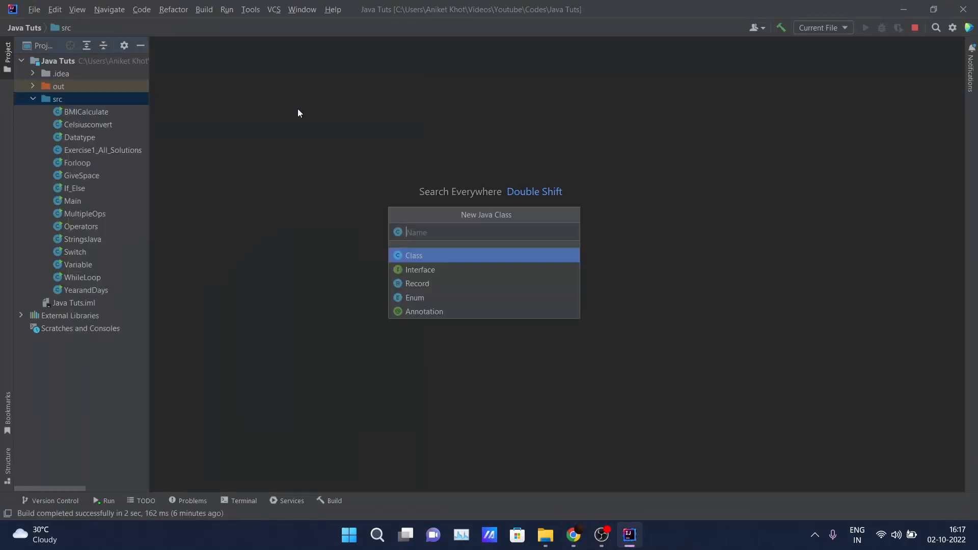
# Name the new class DowhileLoop and create it as a Class
pyautogui.write('Dow')
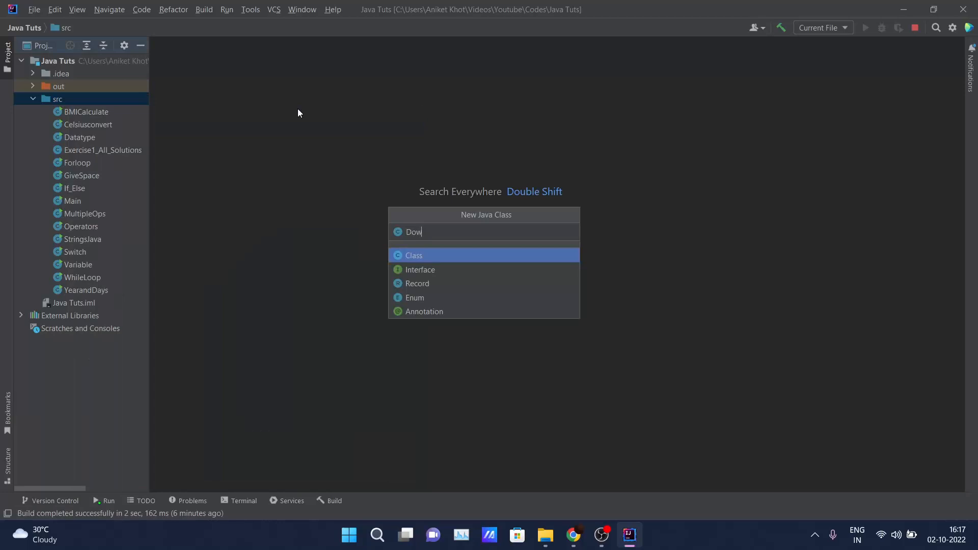
pyautogui.write('hilel')
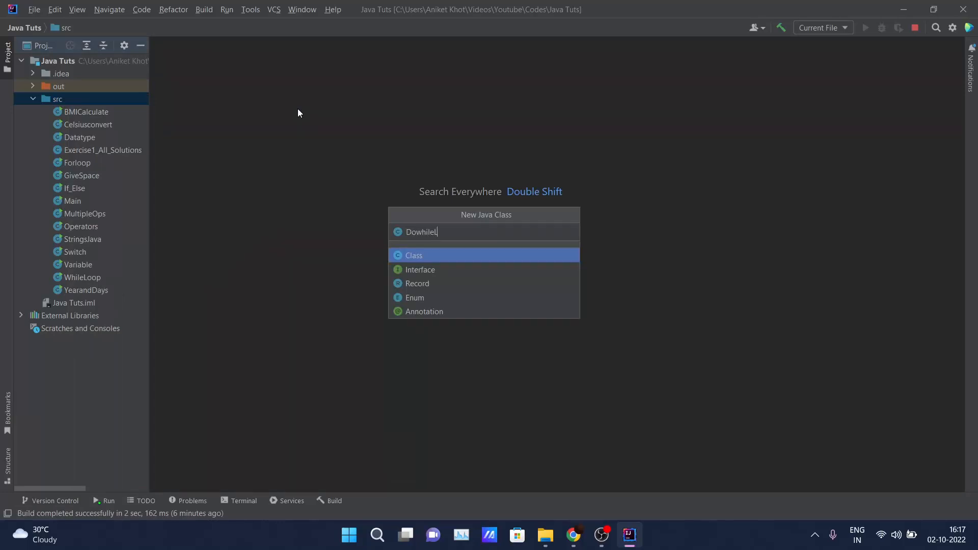
pyautogui.write('Lop')
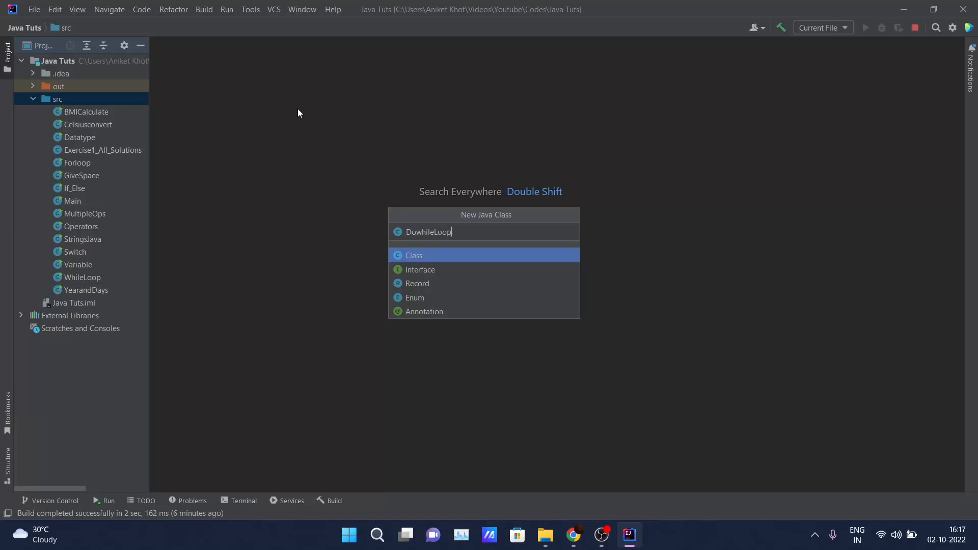
pyautogui.click(413, 255)
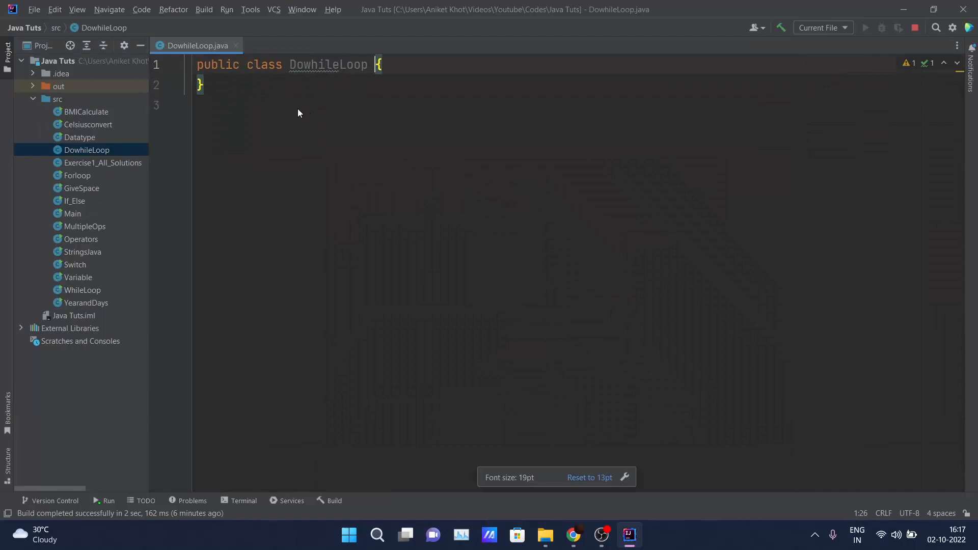
# Add a main method declaring int i=1 and a do block printing i
pyautogui.write('main(String[] args) {')
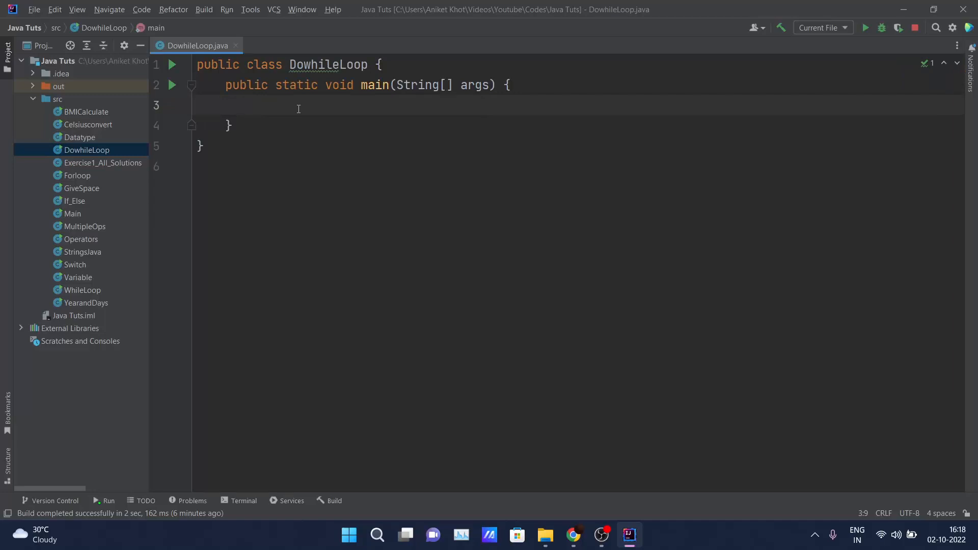
pyautogui.write('int')
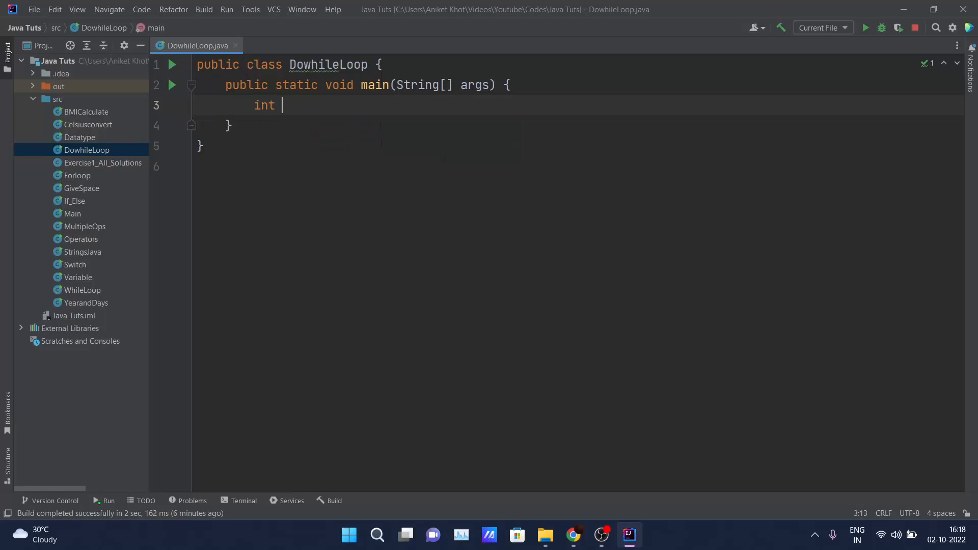
pyautogui.write('i=1;')
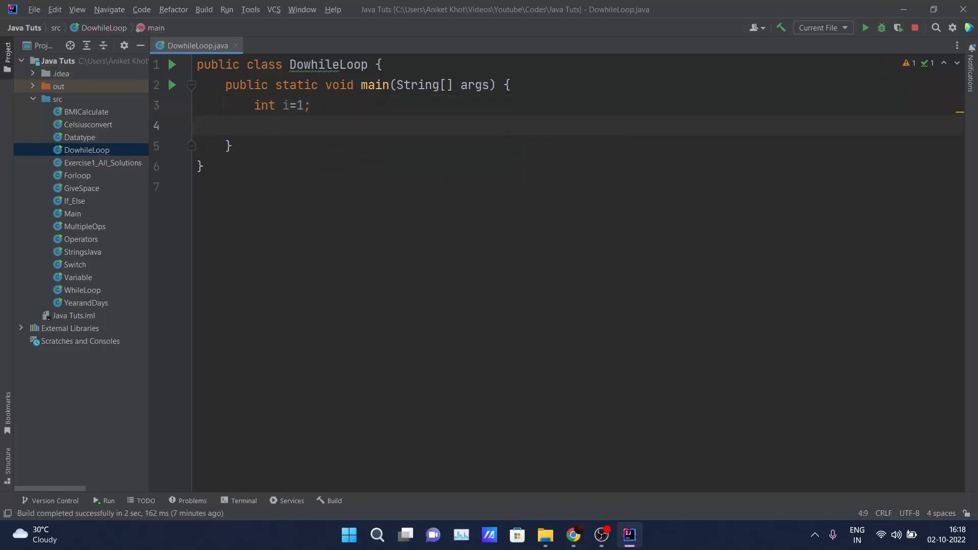
pyautogui.write('do{')
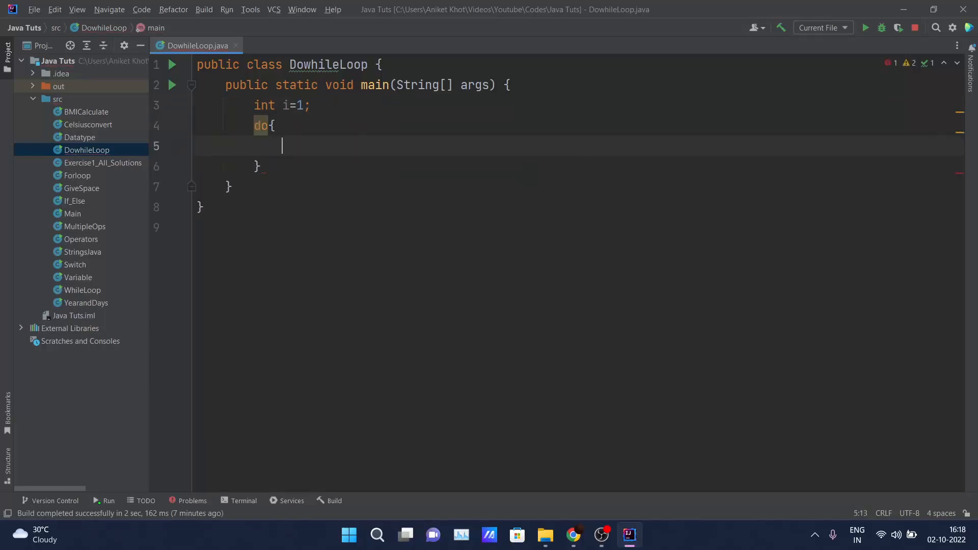
pyautogui.write('System.out.println();')
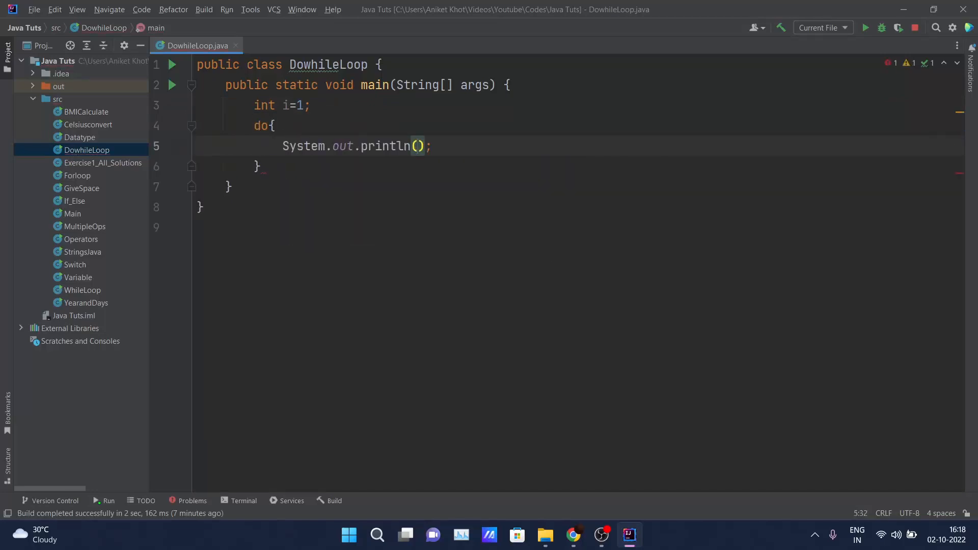
pyautogui.write('i')
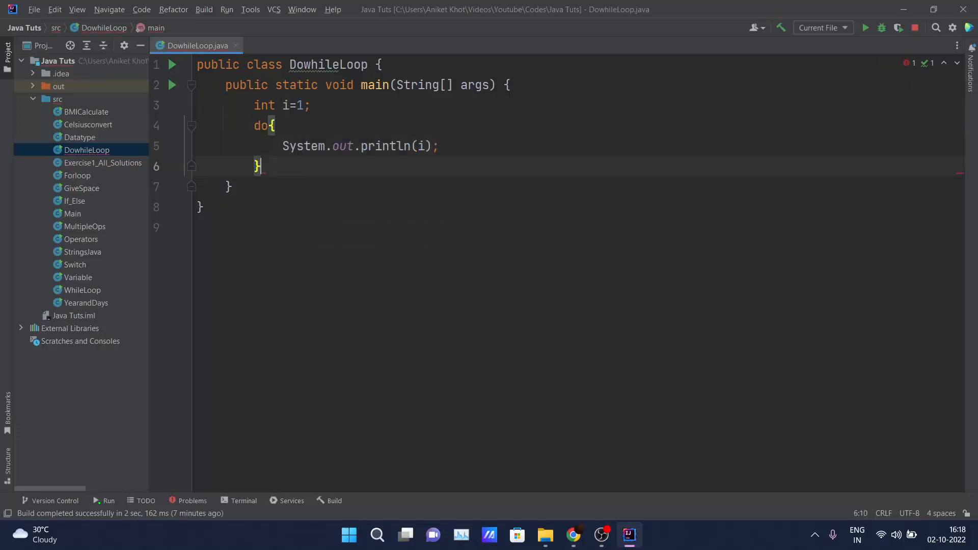
# Close the loop with the condition while(i<=10)
pyautogui.write('while')
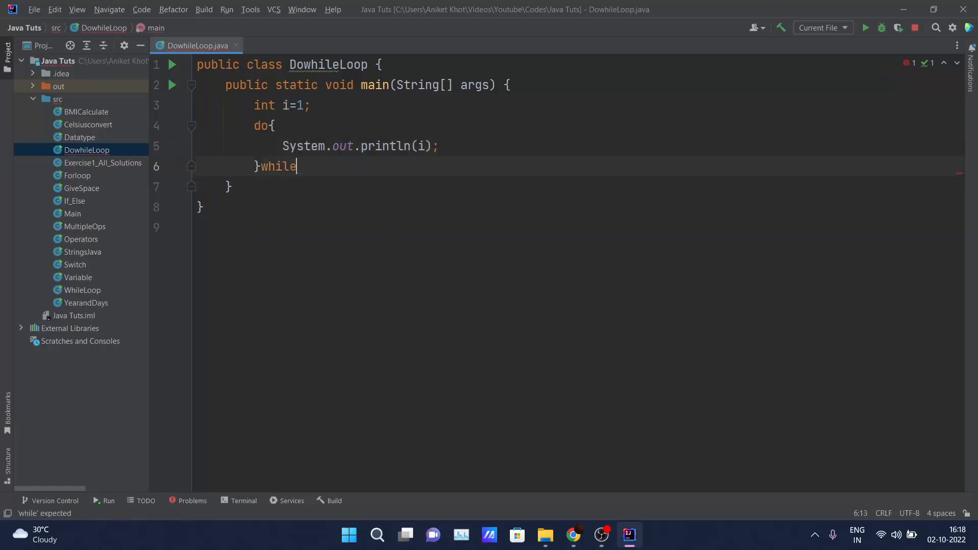
pyautogui.write('()')
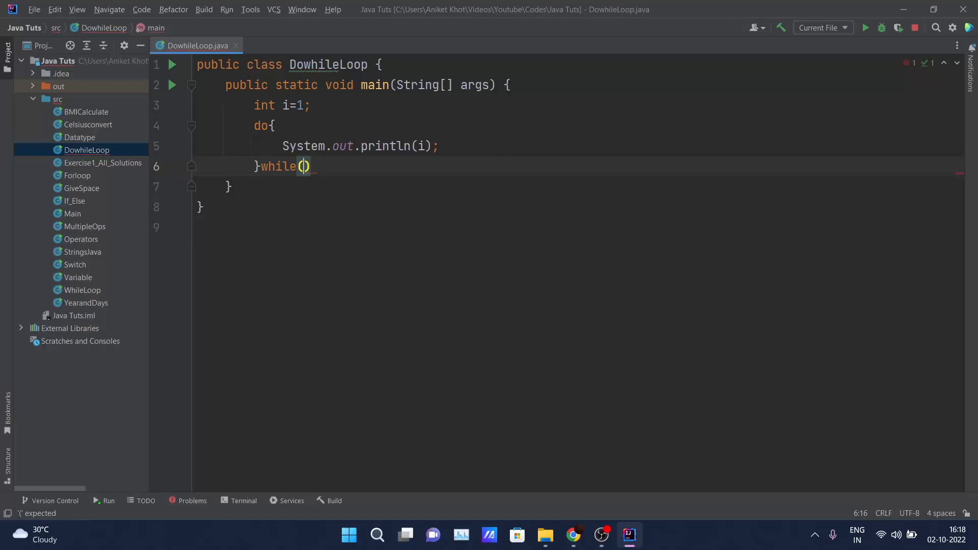
pyautogui.write('i')
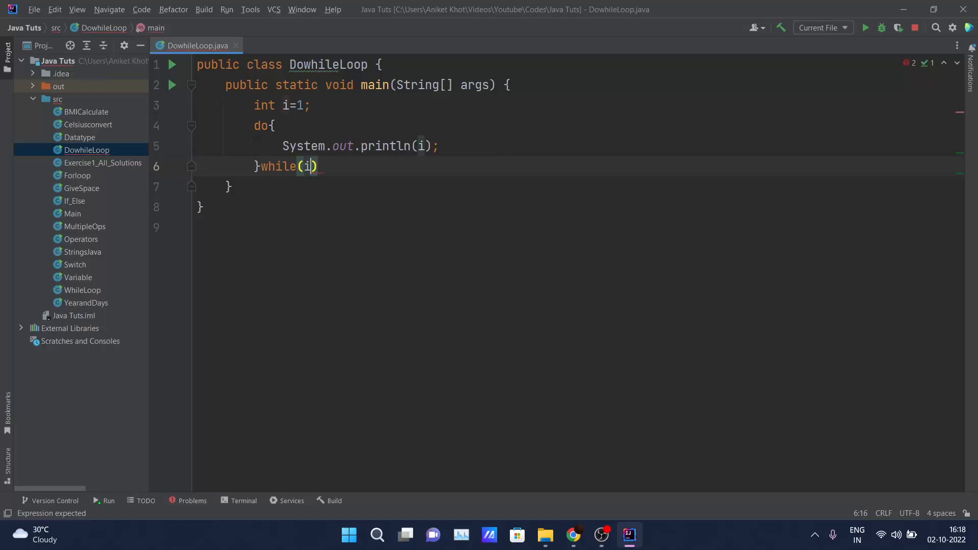
pyautogui.write('<')
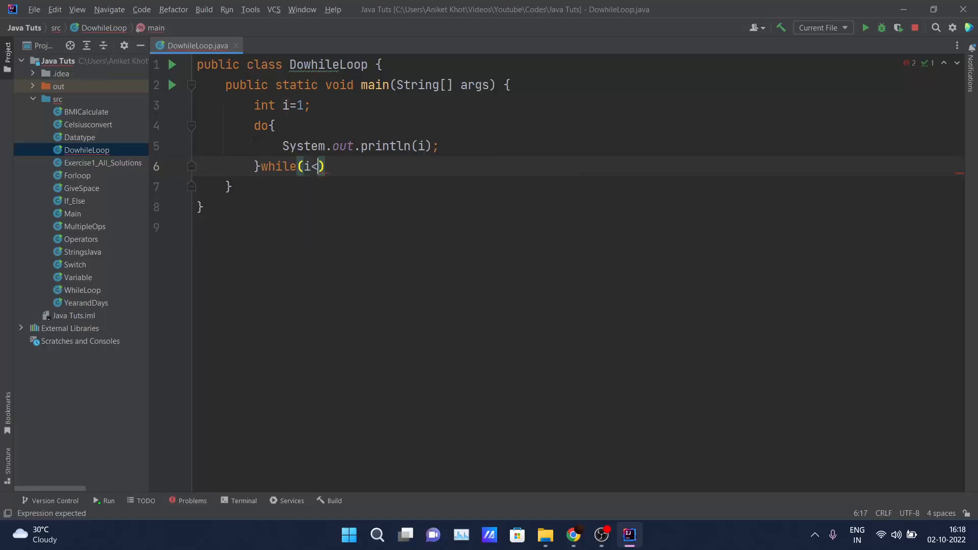
pyautogui.write('=')
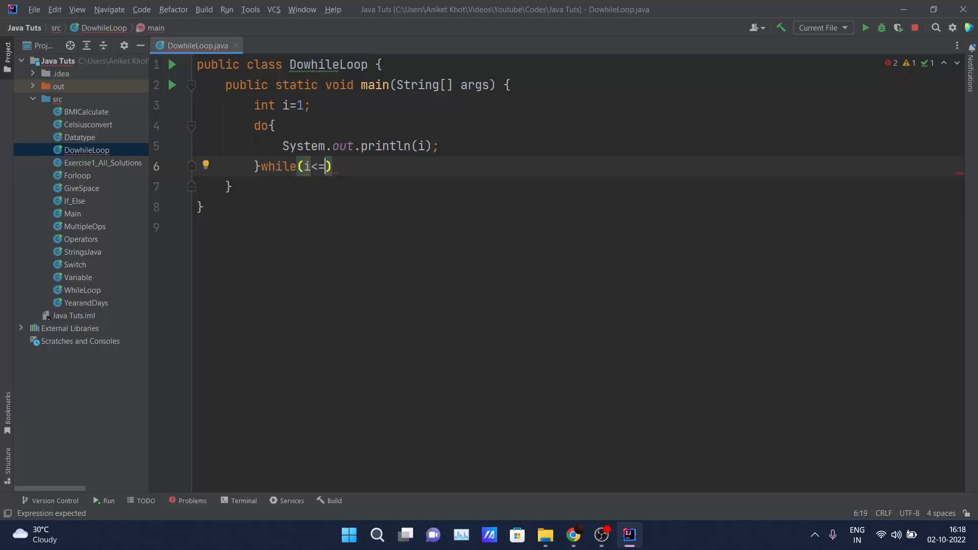
pyautogui.write('10')
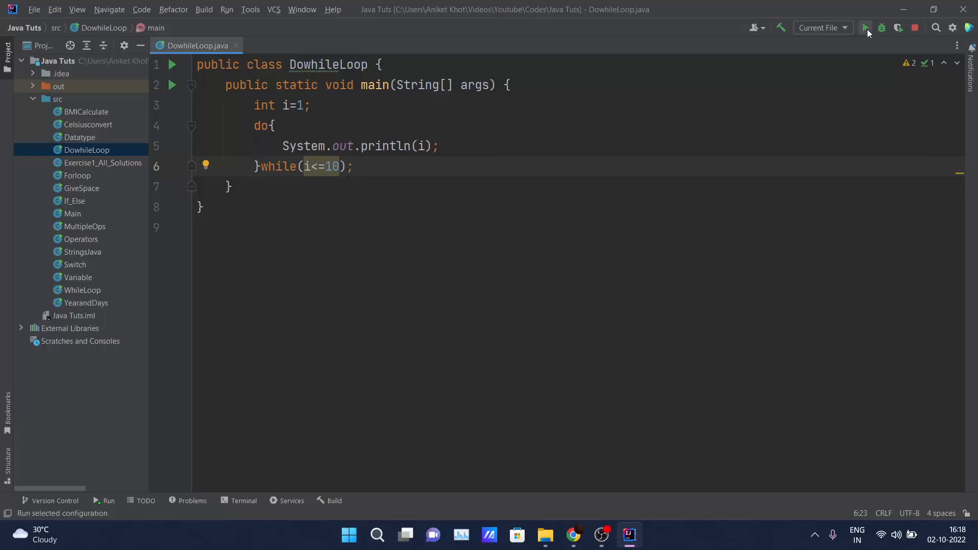
# Run DowhileLoop, see the endless column of 1s, and add a line after the println
pyautogui.click(867, 28)
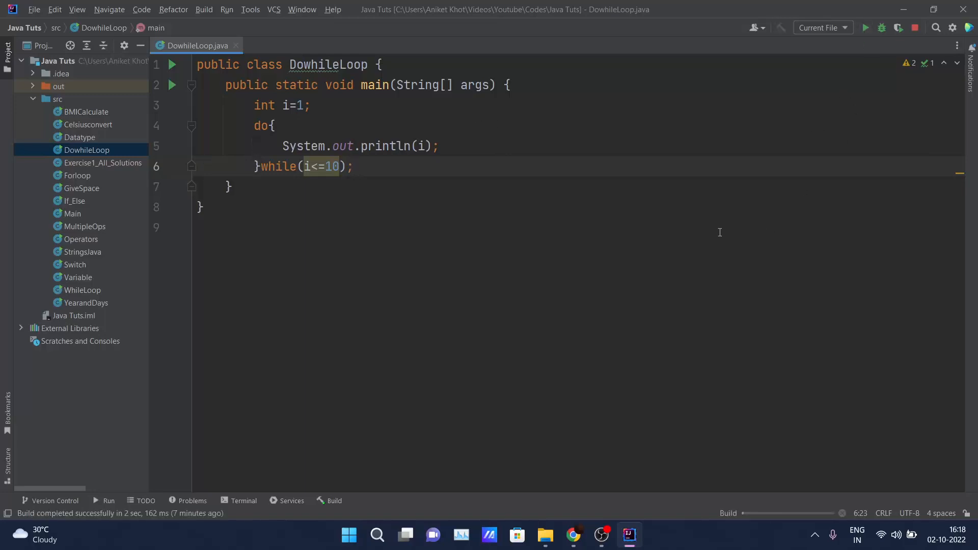
pyautogui.click(866, 27)
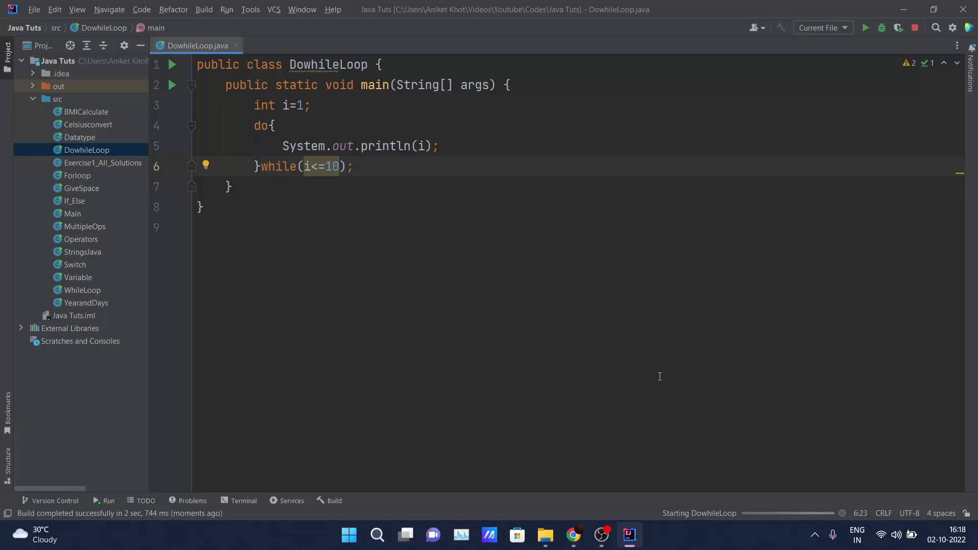
pyautogui.click(865, 27)
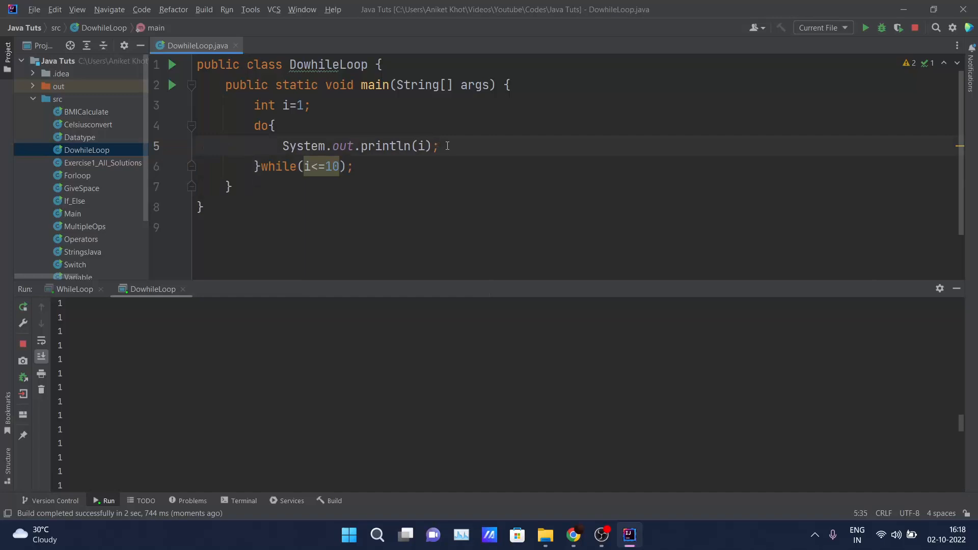
pyautogui.press('enter')
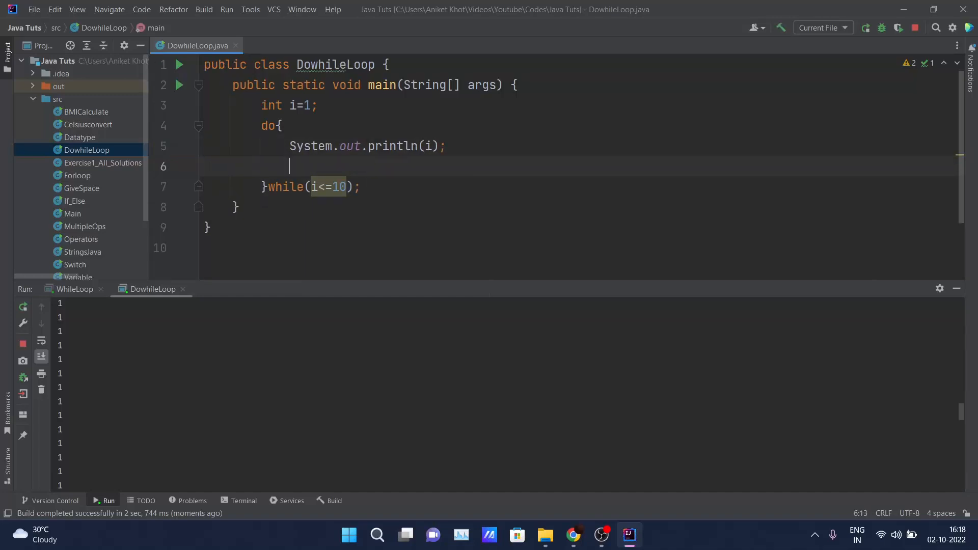
# Add i++; inside the loop, stop the endless run and rerun to print 1 through 10
pyautogui.write('i++')
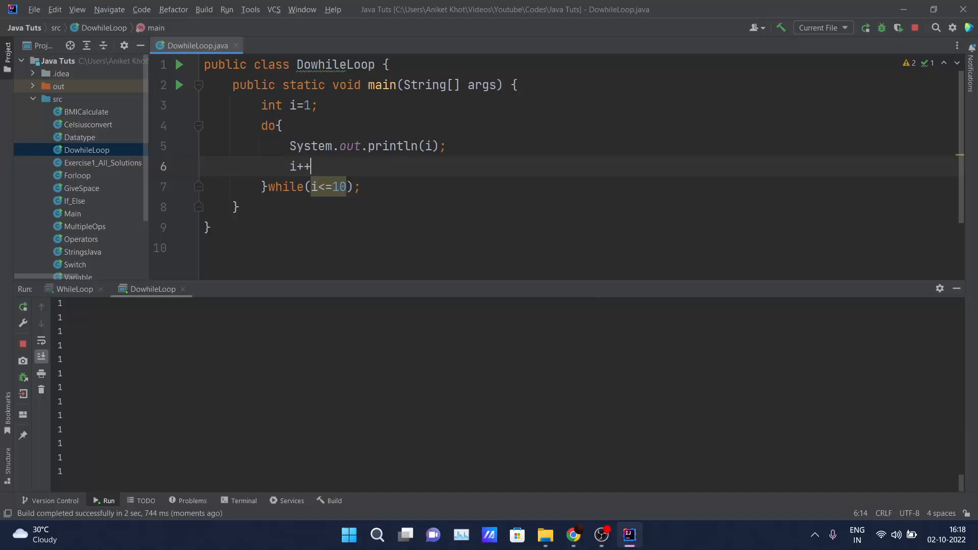
pyautogui.write(';')
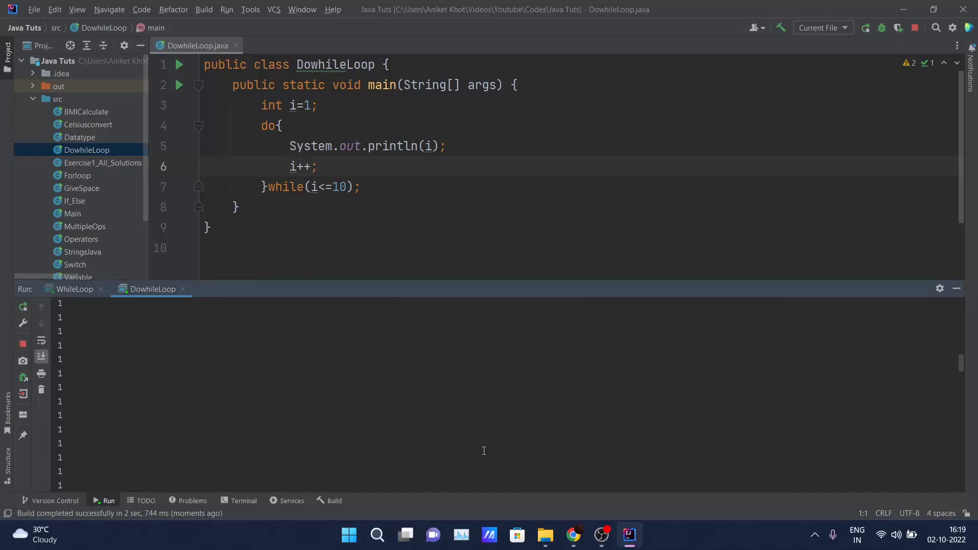
pyautogui.click(915, 27)
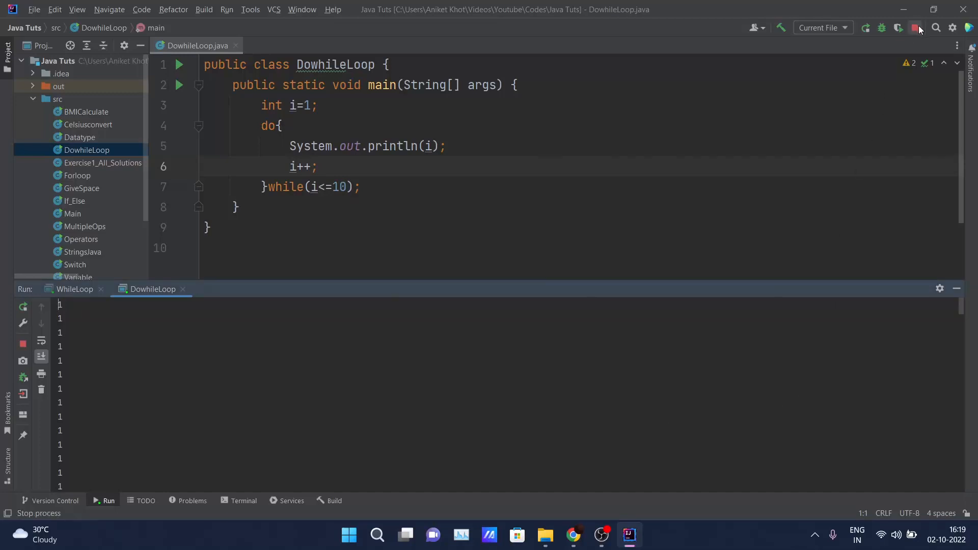
pyautogui.click(916, 29)
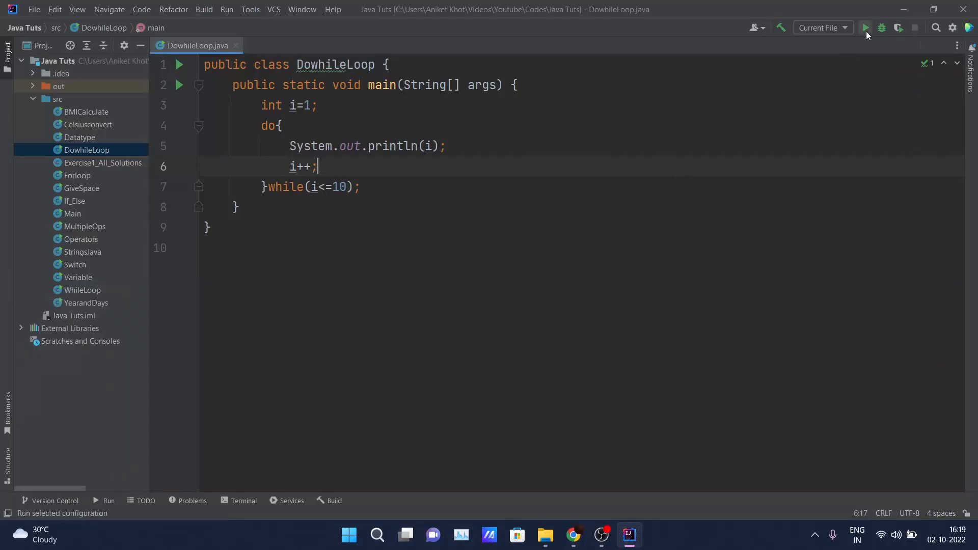
pyautogui.click(866, 27)
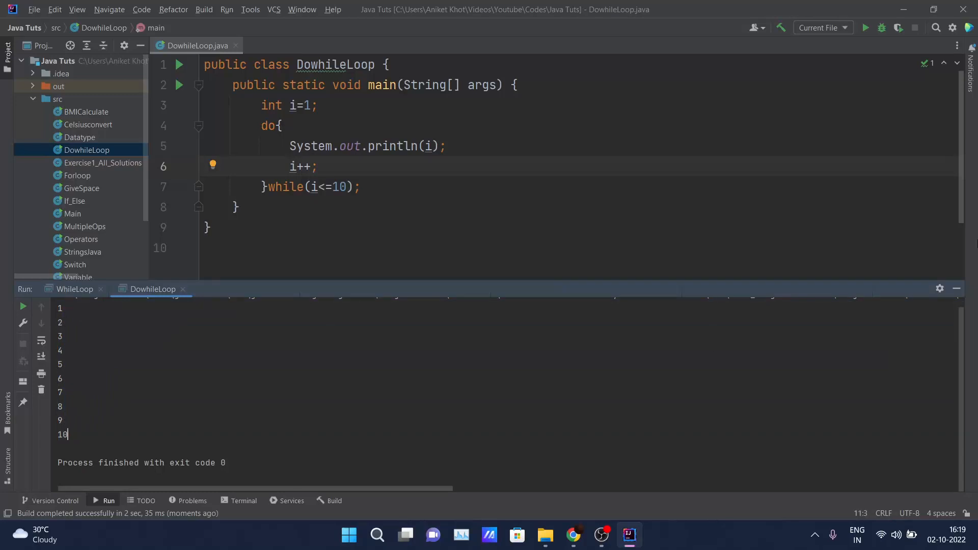
pyautogui.moveTo(957, 288)
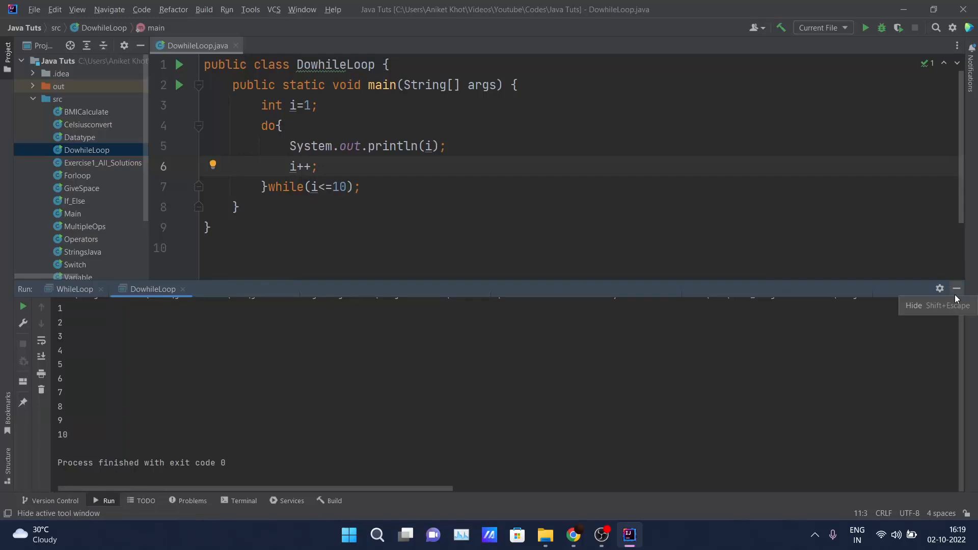
# Comment out the counting loop and begin a new block with int i=0; do{
pyautogui.click(956, 288)
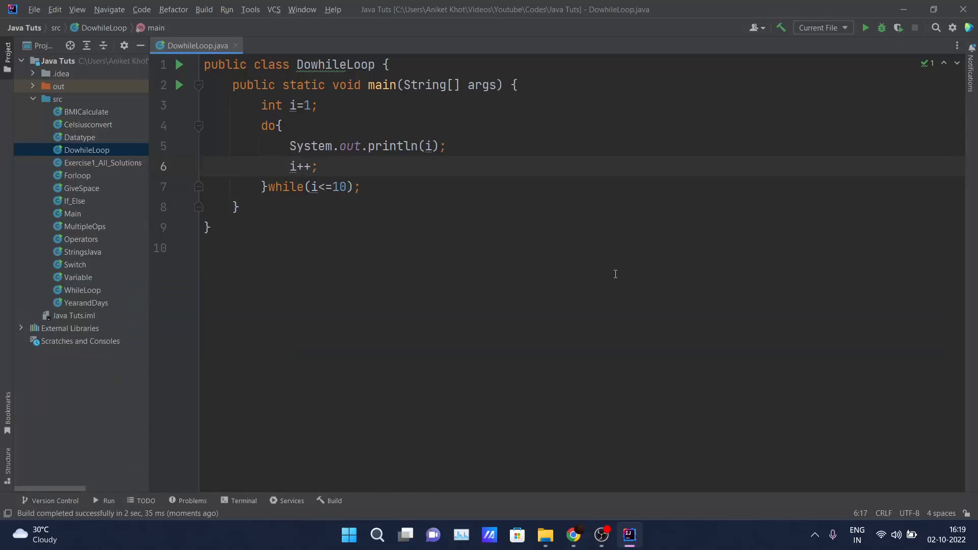
pyautogui.moveTo(347, 206)
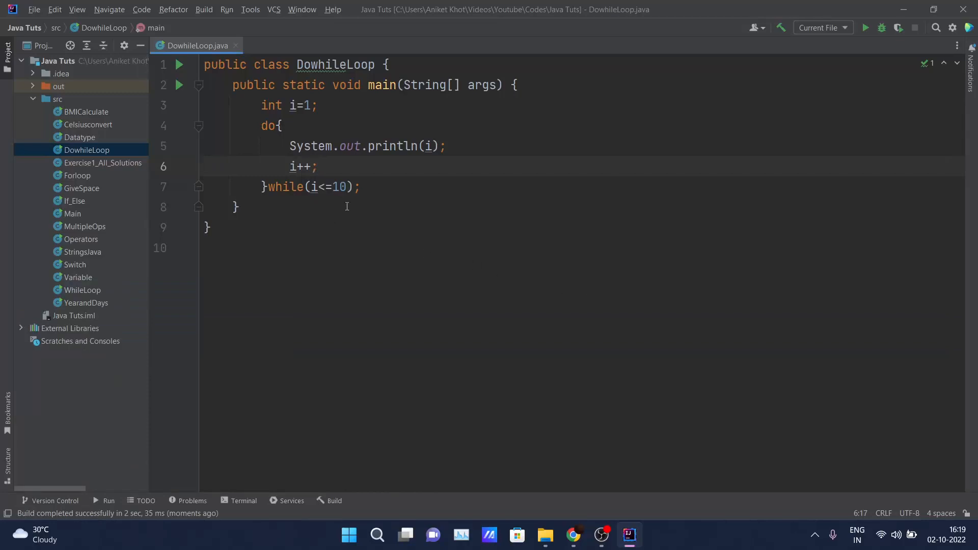
pyautogui.moveTo(262, 105); pyautogui.dragTo(360, 187)
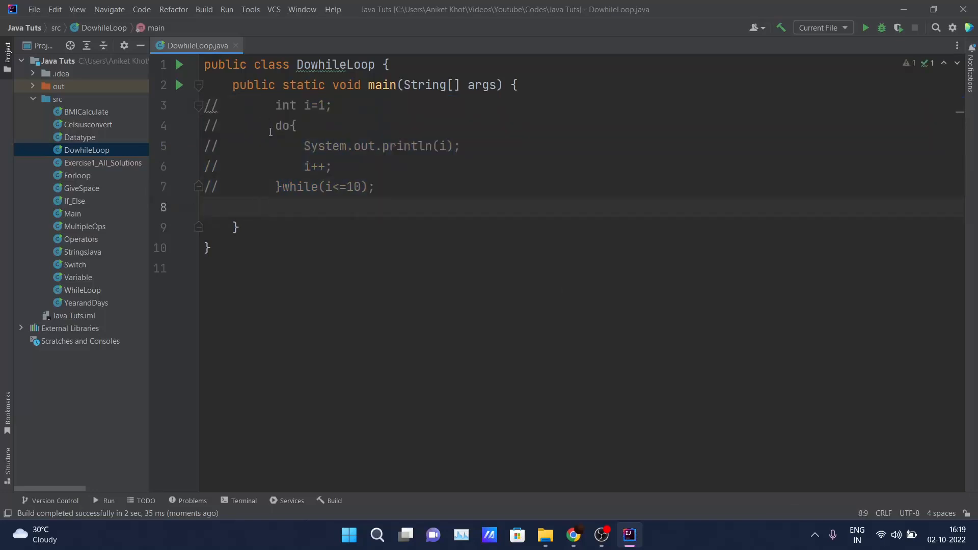
pyautogui.write('in')
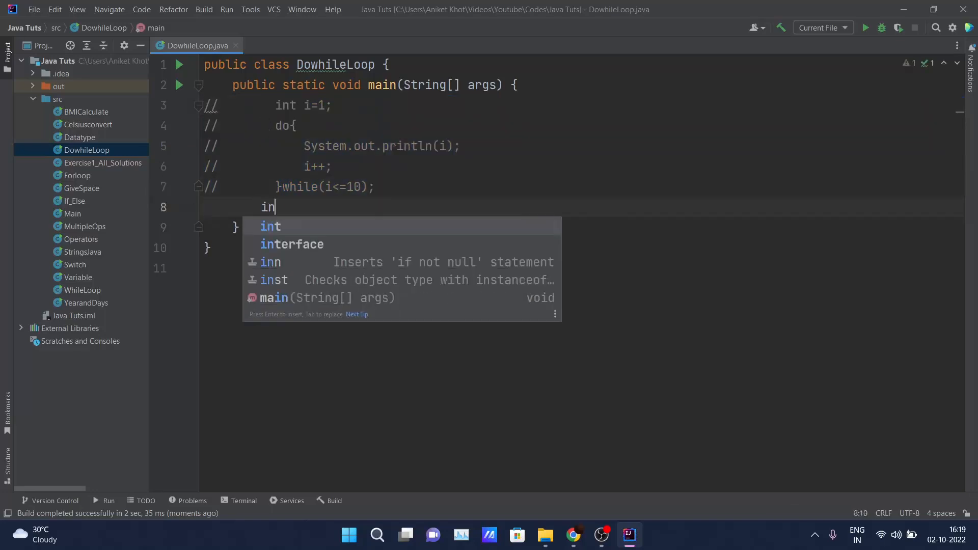
pyautogui.write('t i=0;')
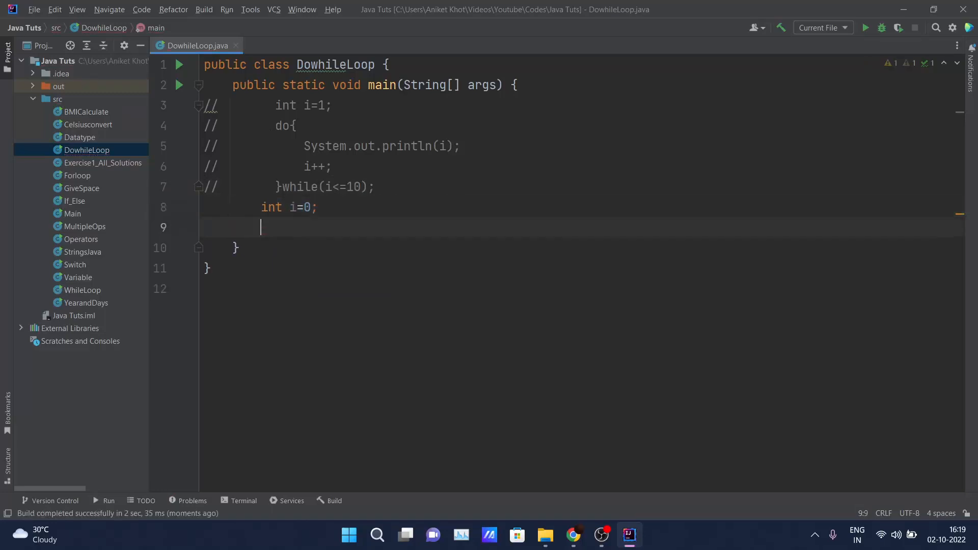
pyautogui.write('do{')
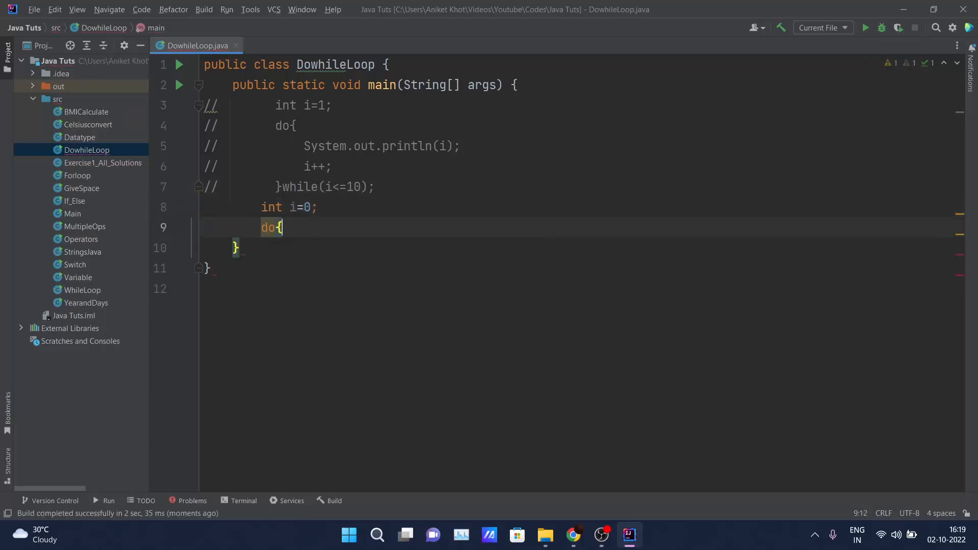
pyautogui.press('enter')
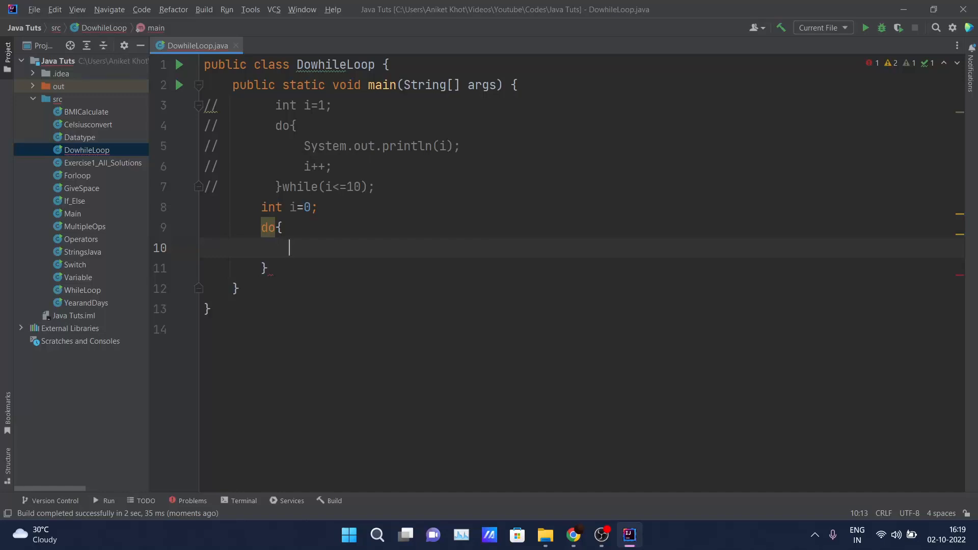
# Print "hello" via sout, increment i, and close the loop with while(i<0)
pyautogui.write('sout')
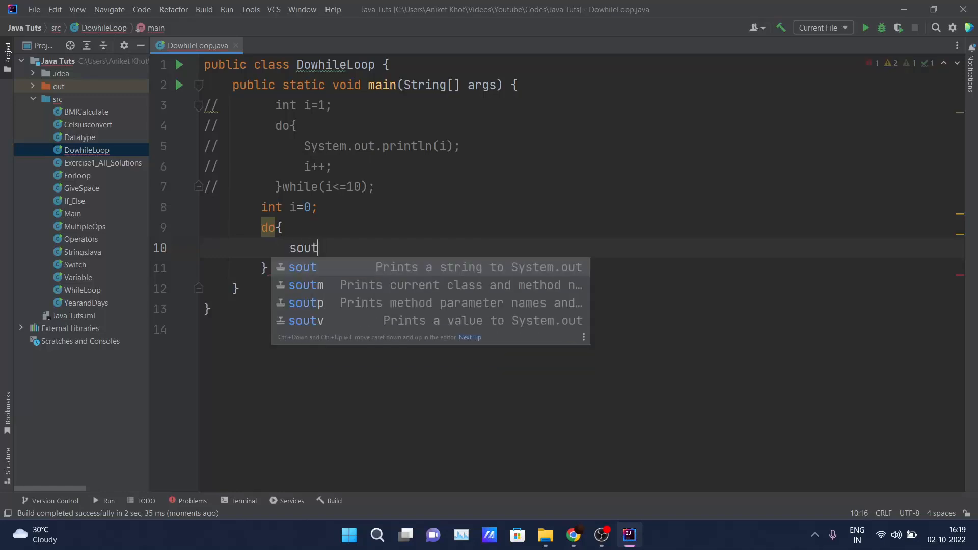
pyautogui.press('Tab')
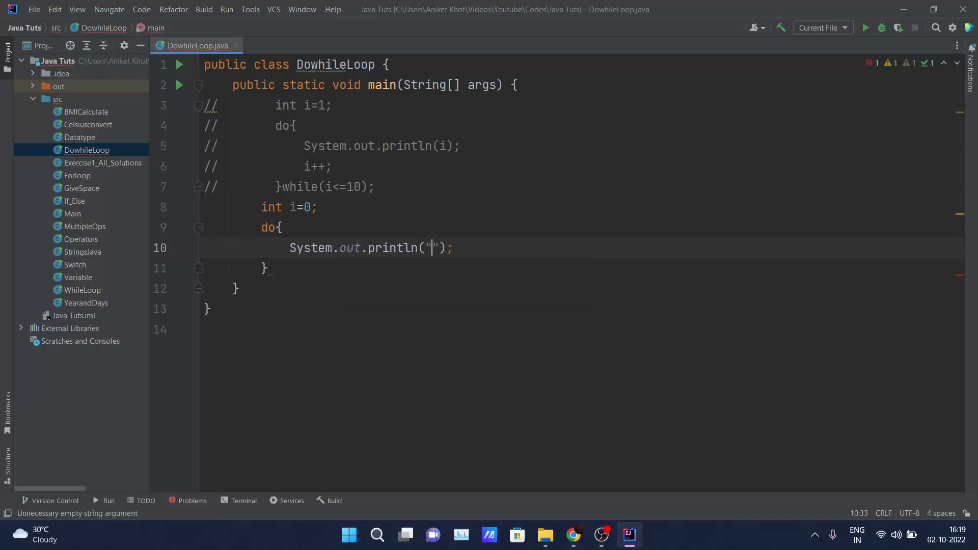
pyautogui.write('hello')
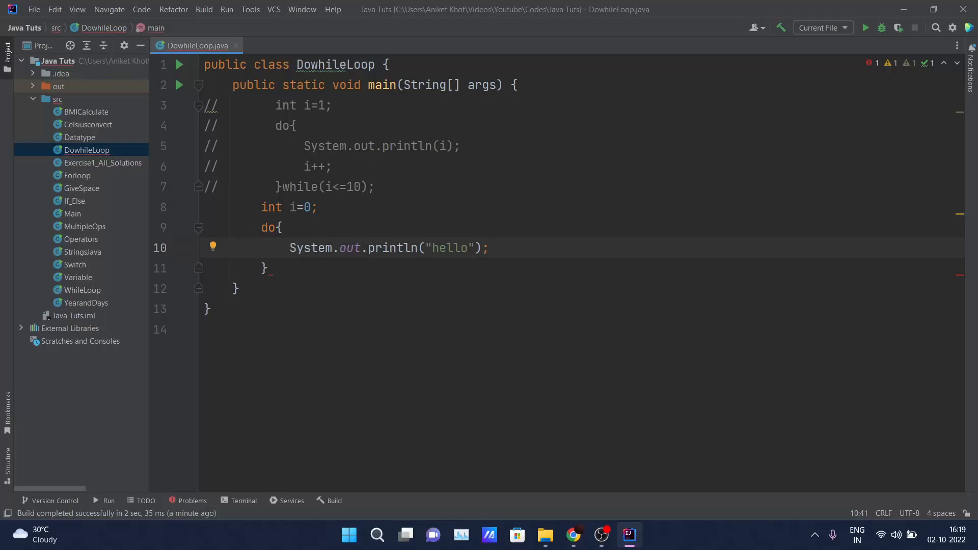
pyautogui.write('i')
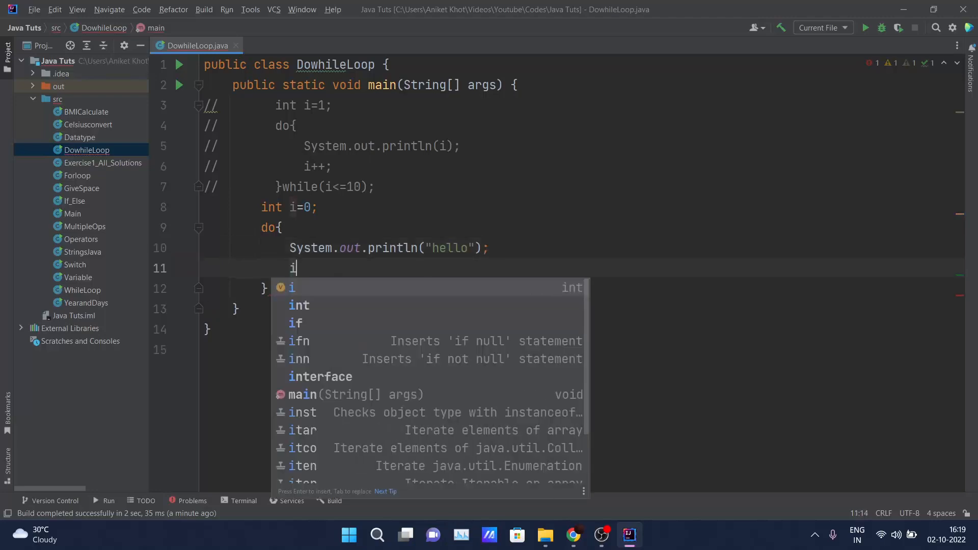
pyautogui.write('++;')
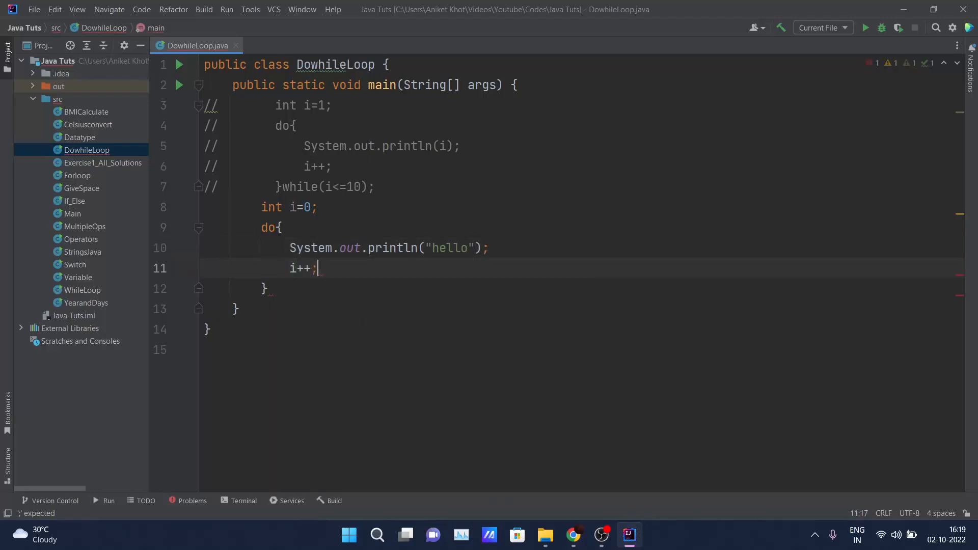
pyautogui.write('}while(')
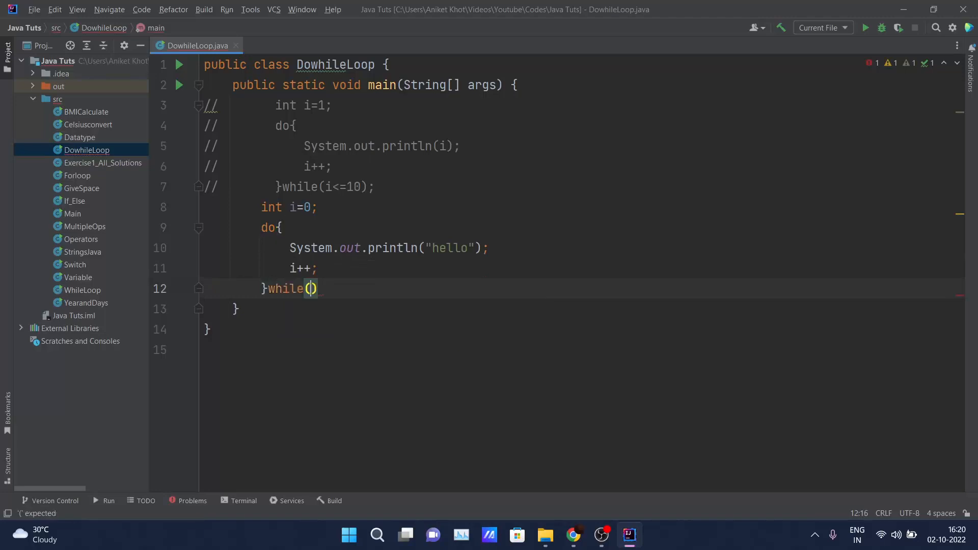
pyautogui.write('i')
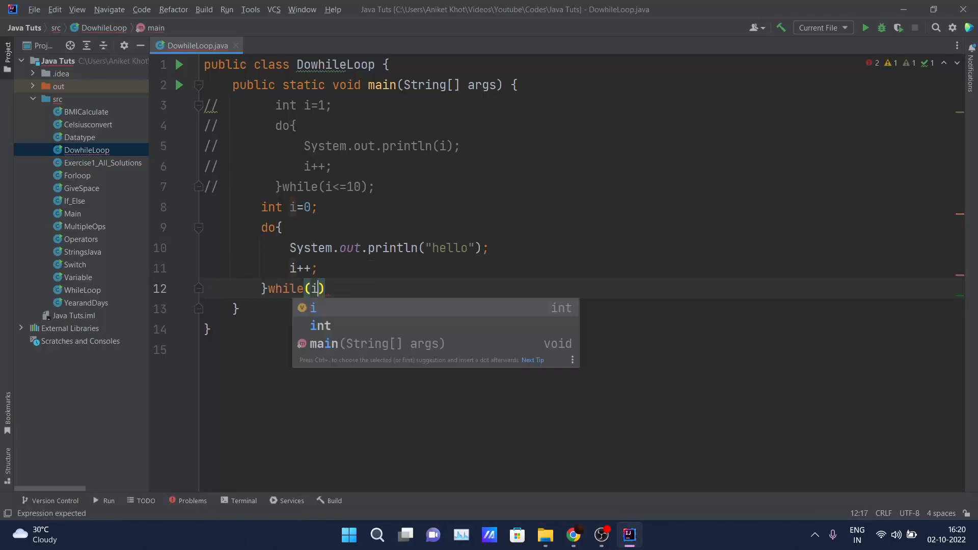
pyautogui.write('<0')
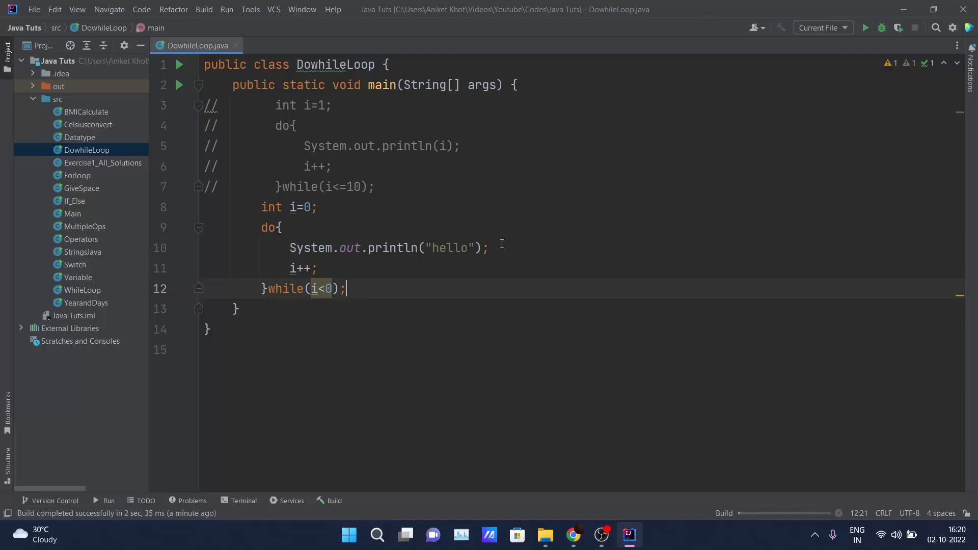
pyautogui.click(865, 28)
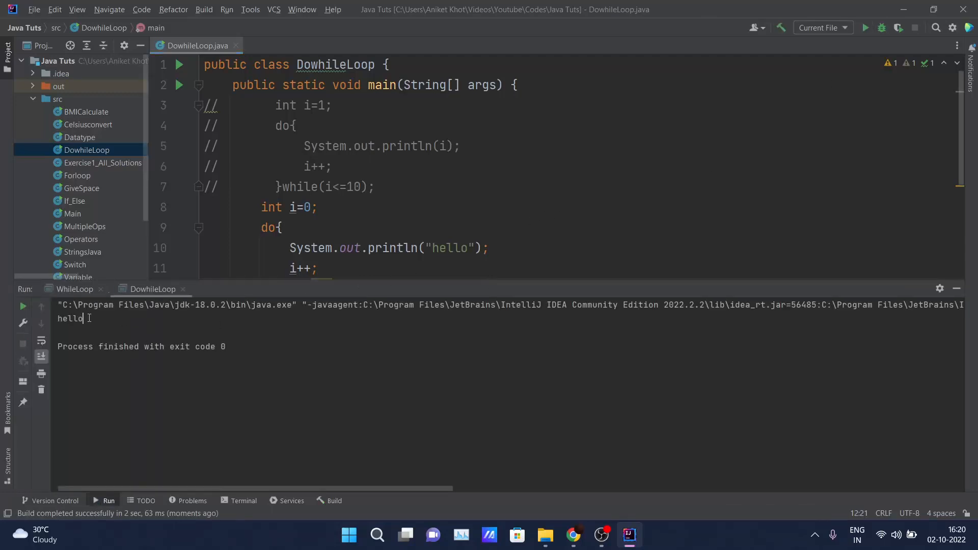
pyautogui.doubleClick(70, 318)
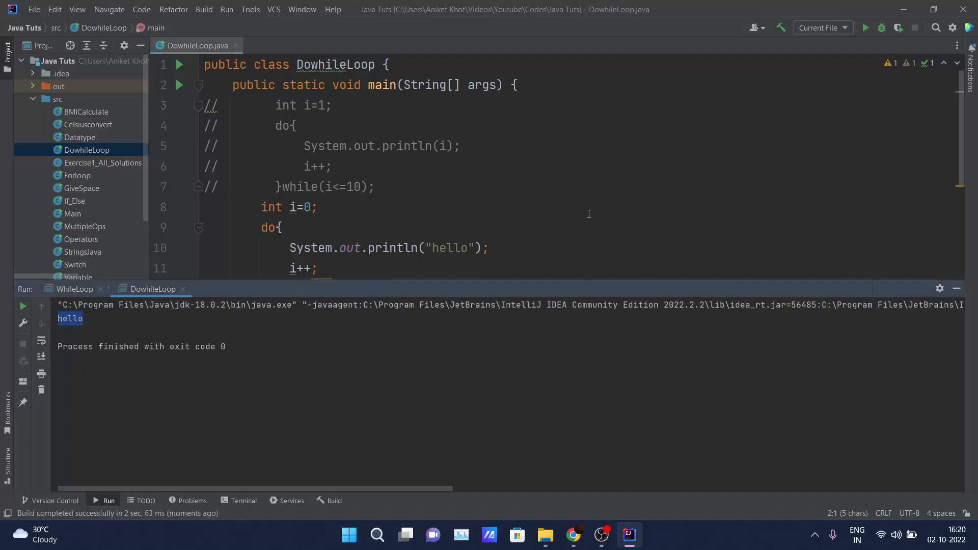
pyautogui.scroll(-3)
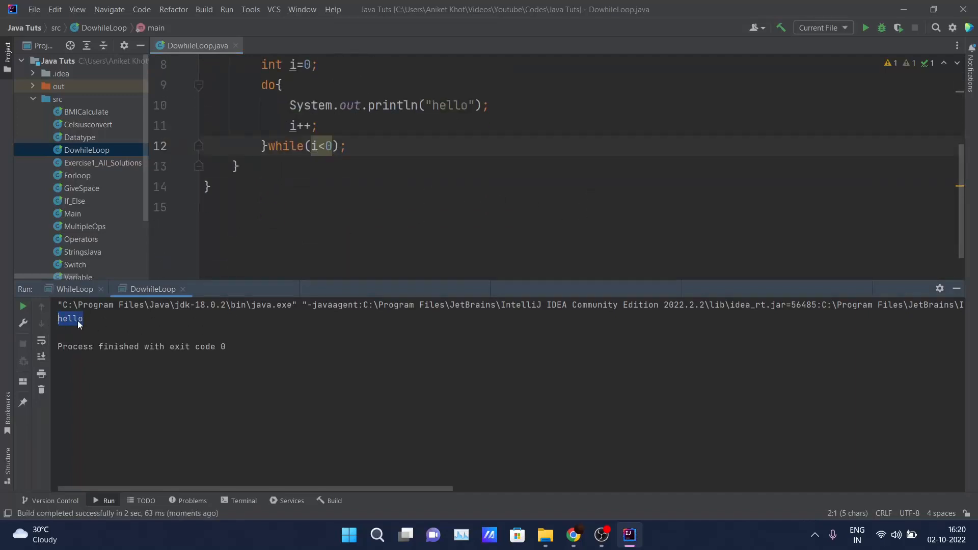
pyautogui.click(287, 167)
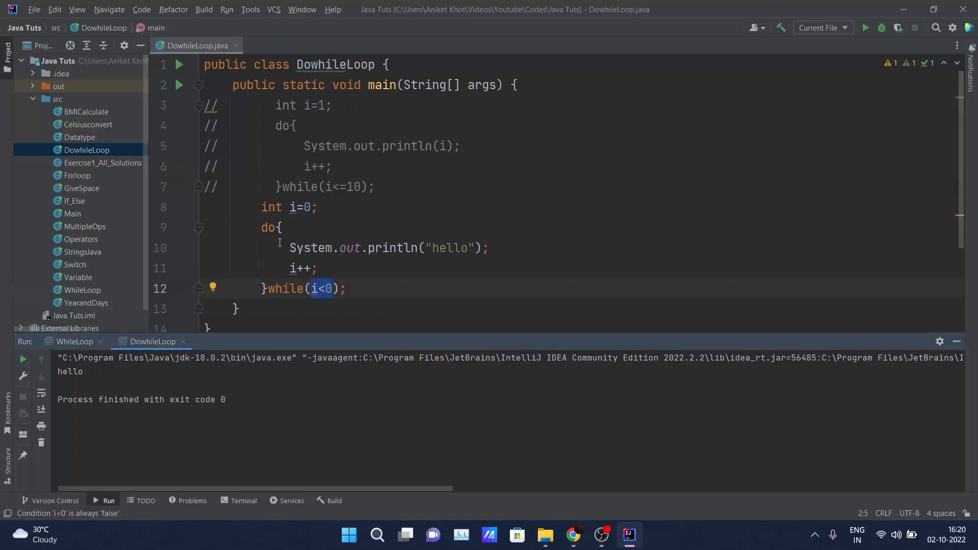
pyautogui.moveTo(262, 228); pyautogui.dragTo(317, 268)
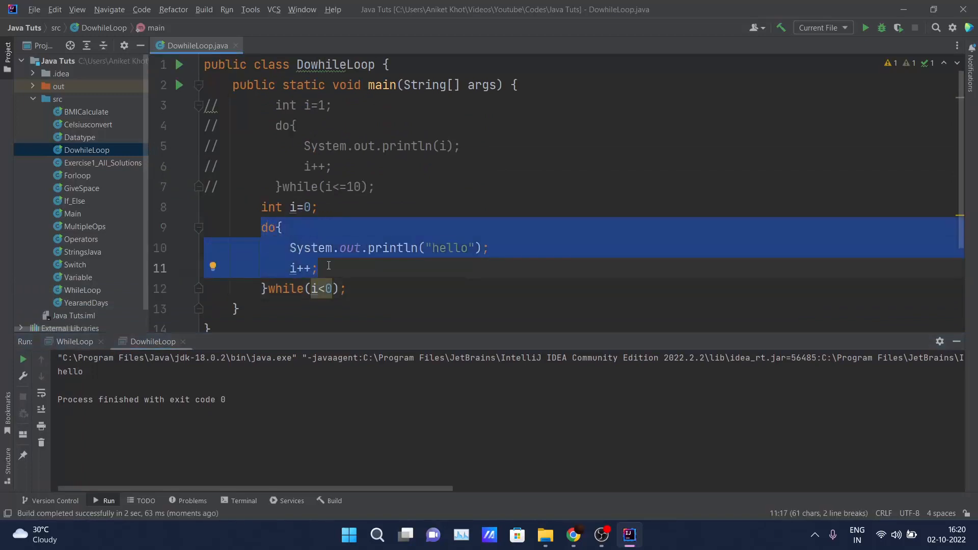
pyautogui.click(317, 268)
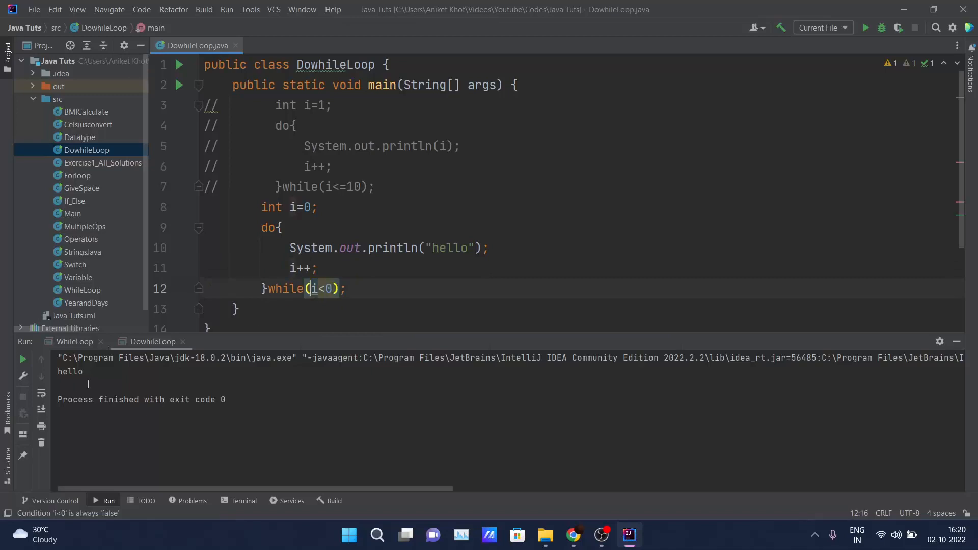
pyautogui.doubleClick(71, 371)
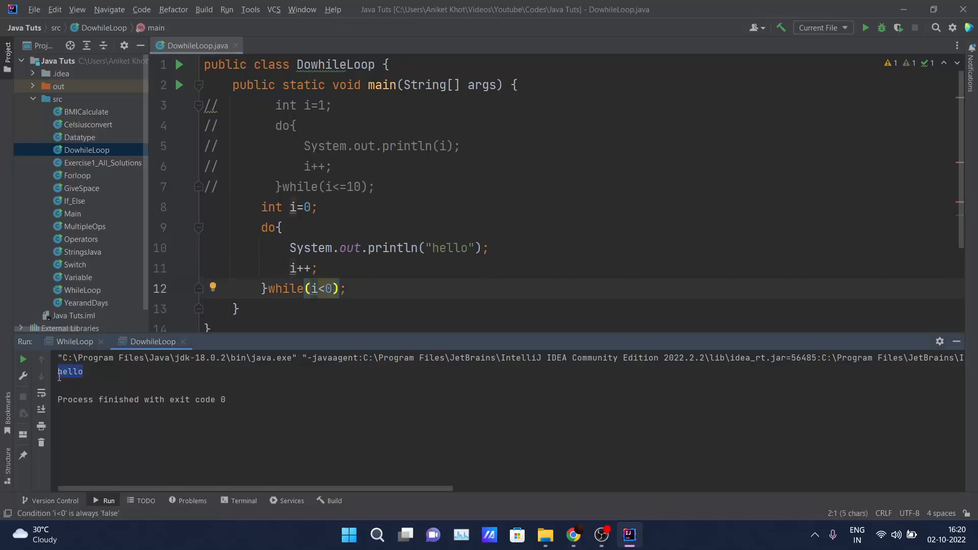
pyautogui.click(322, 289)
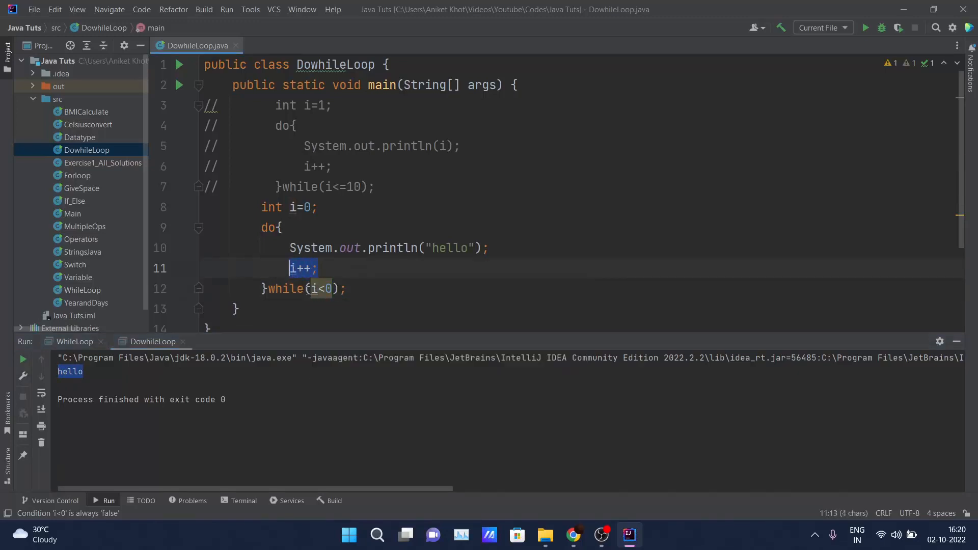
pyautogui.click(311, 289)
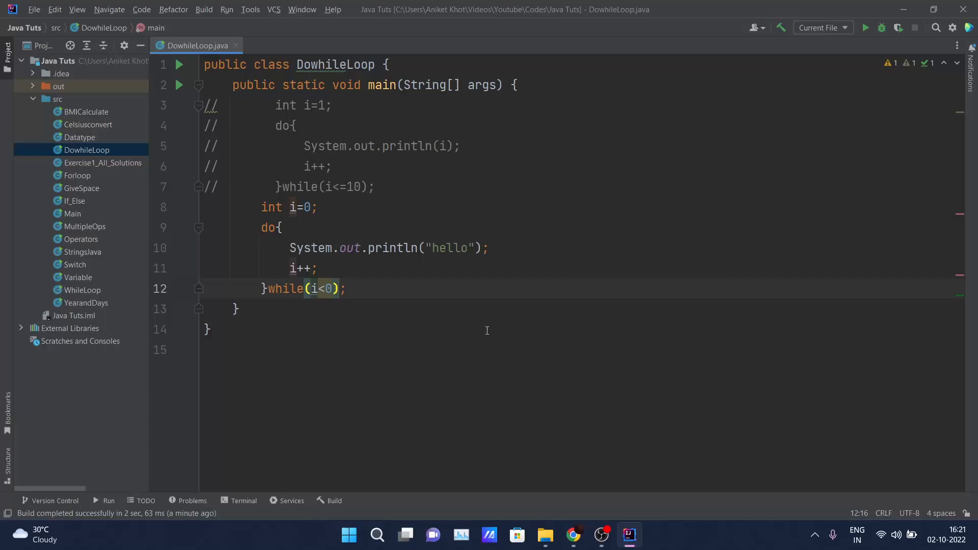
pyautogui.moveTo(492, 379)
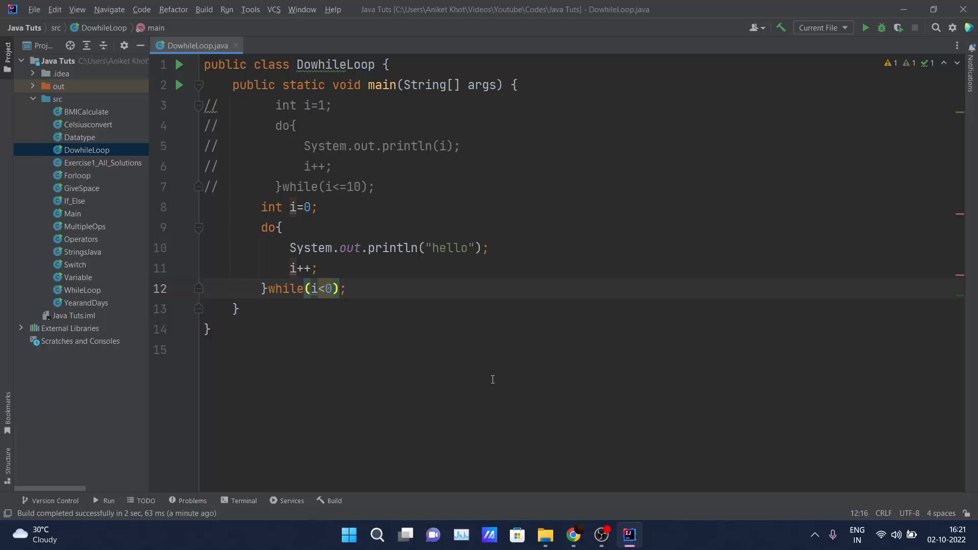
pyautogui.moveTo(537, 413)
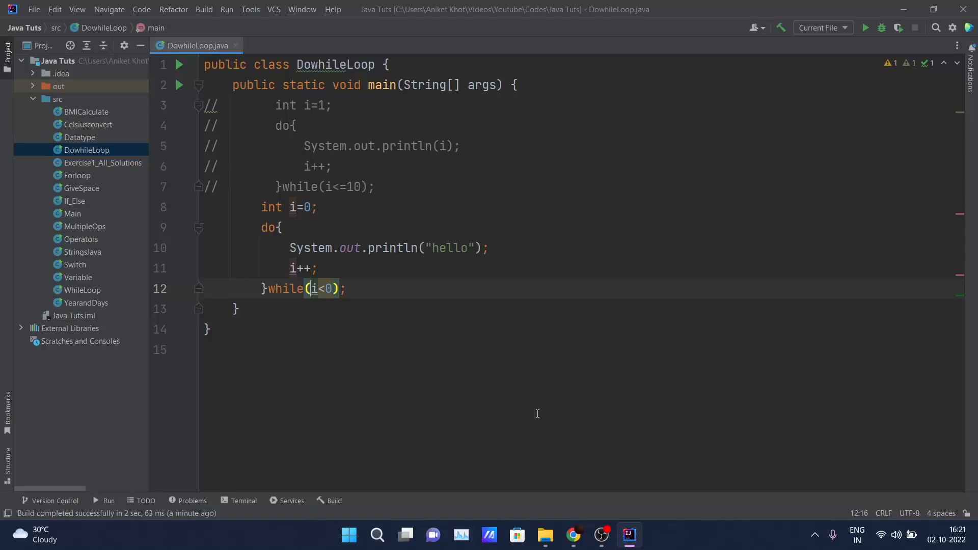
pyautogui.moveTo(597, 468)
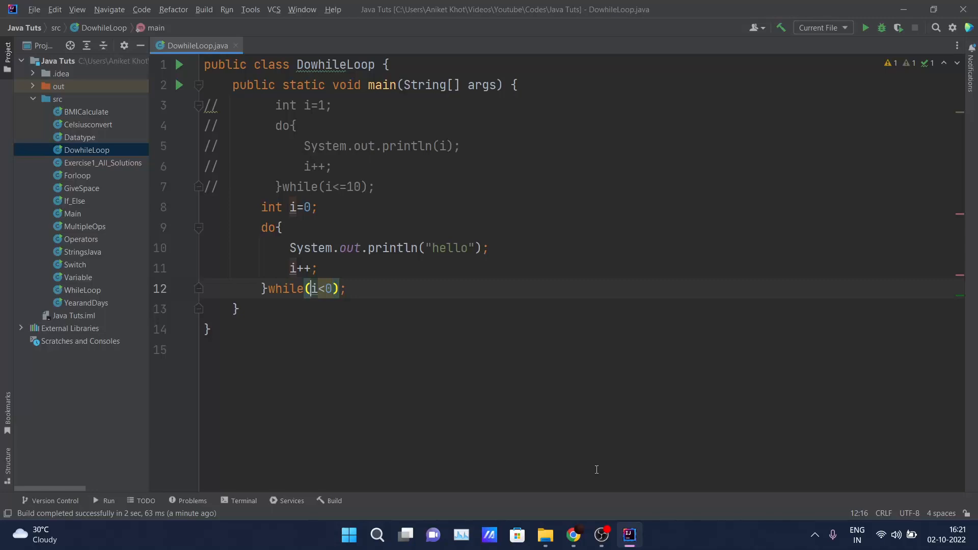
pyautogui.moveTo(605, 497)
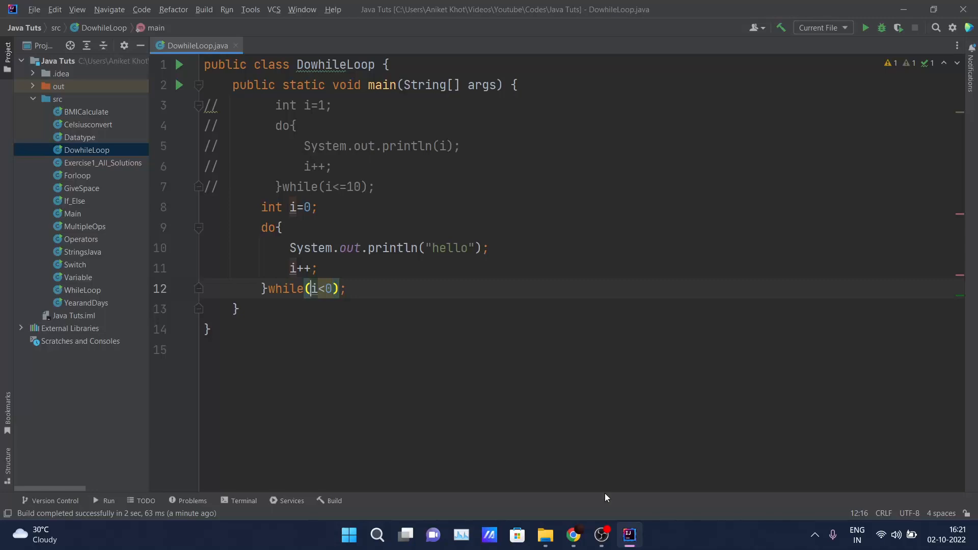